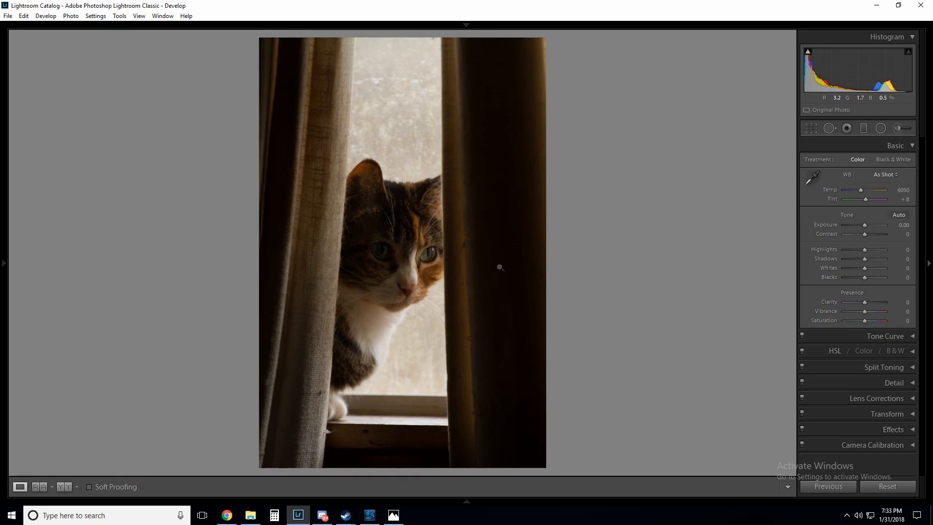
mouse_move(474, 260)
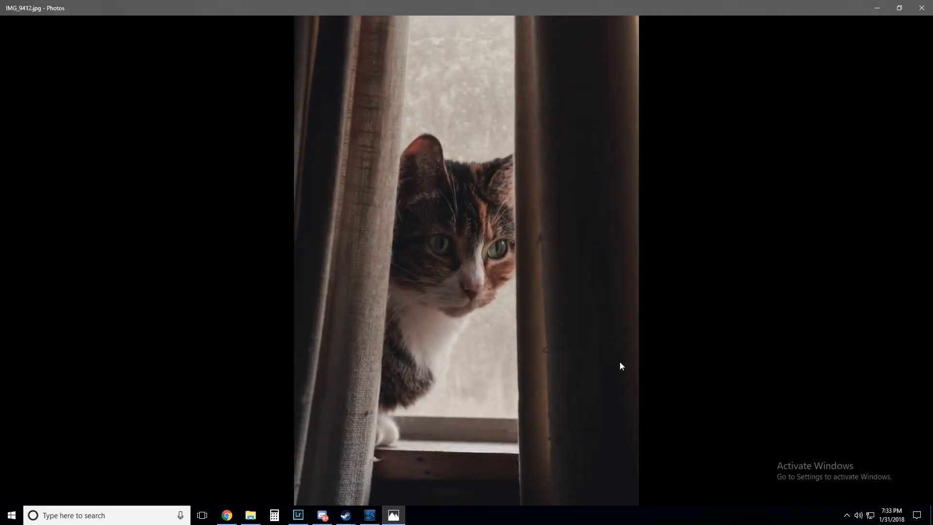
mouse_move(701, 392)
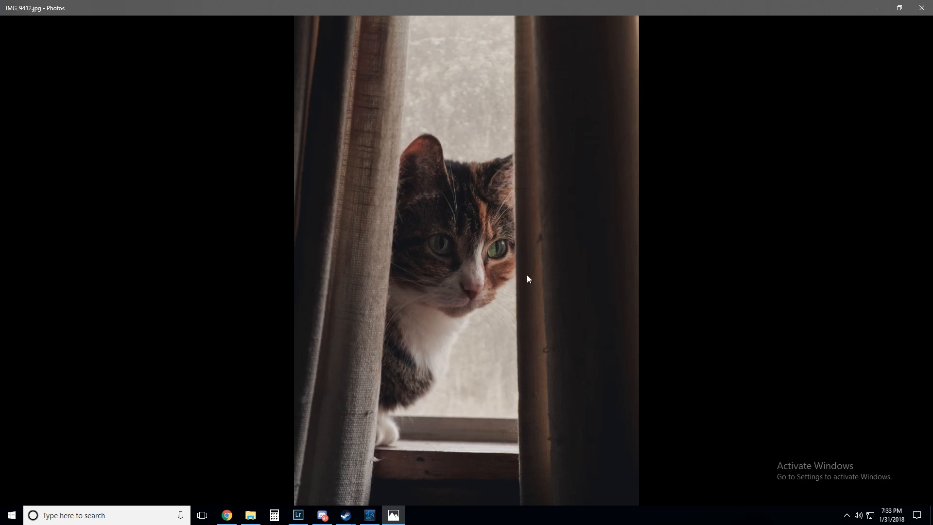
mouse_move(475, 215)
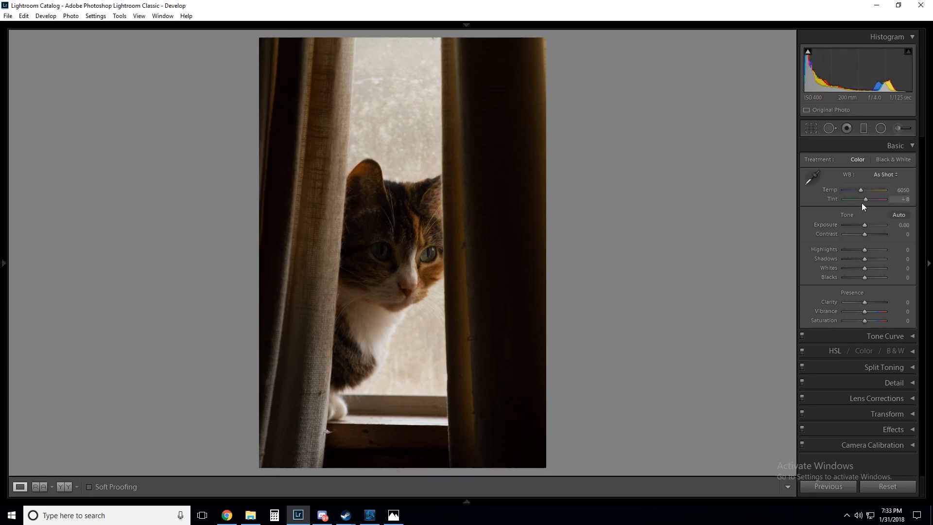
mouse_move(866, 229)
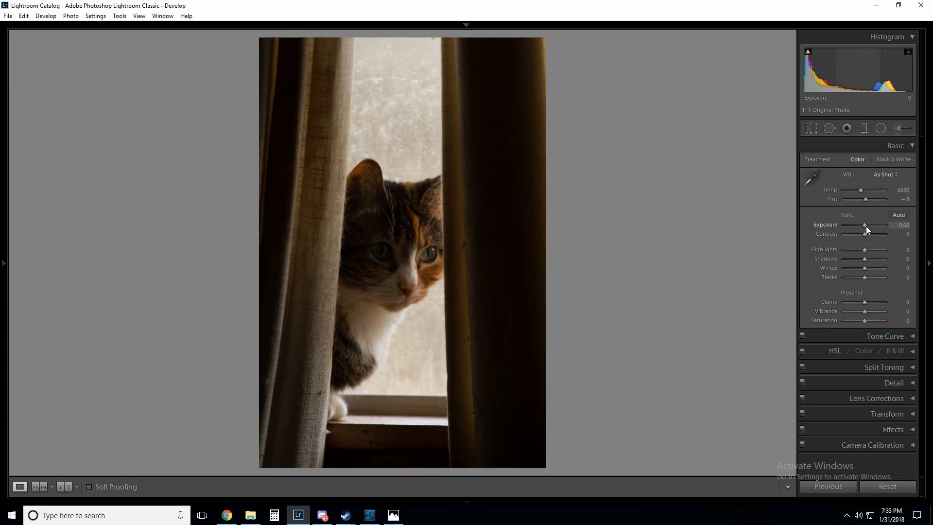
Set exposure +0.36, highlights and whites −24, shadows +24, blacks +17 and clarity +10.
left_click_drag(865, 225, 867, 225)
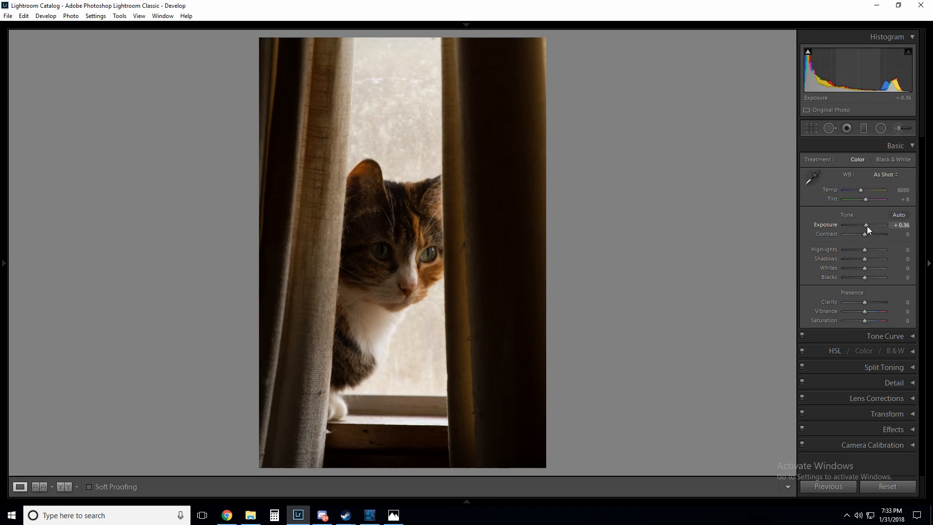
mouse_move(865, 237)
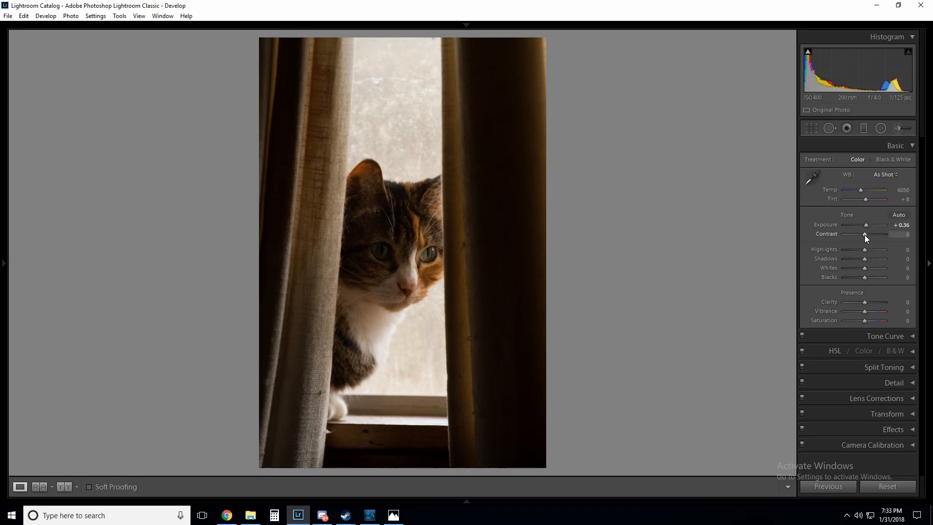
mouse_move(864, 250)
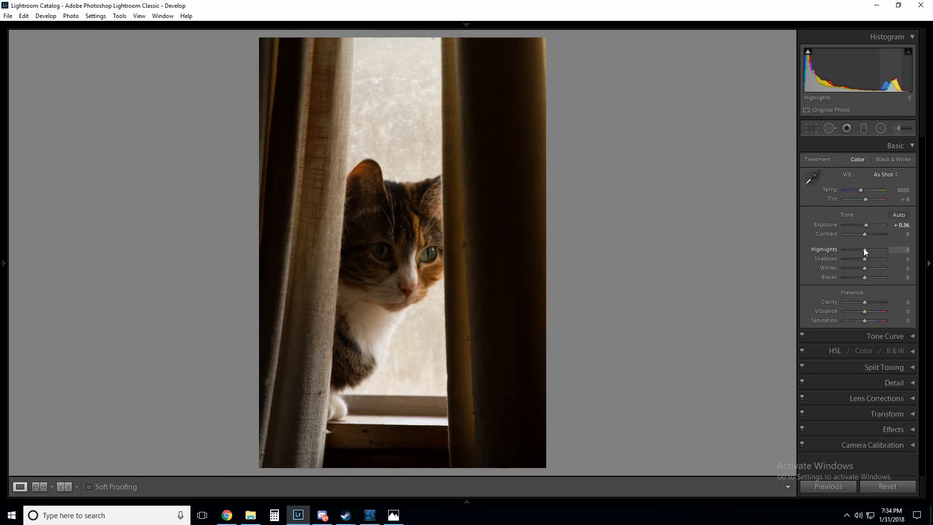
left_click_drag(866, 249, 858, 249)
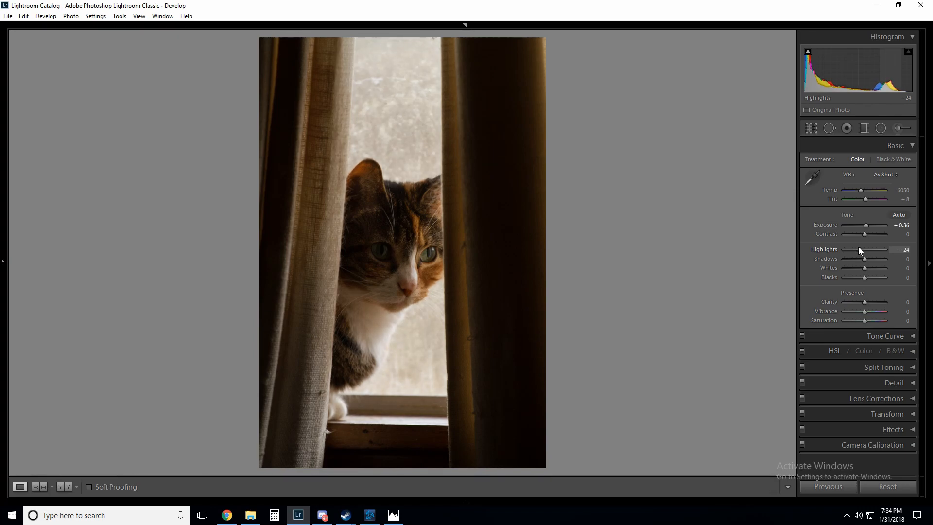
mouse_move(864, 263)
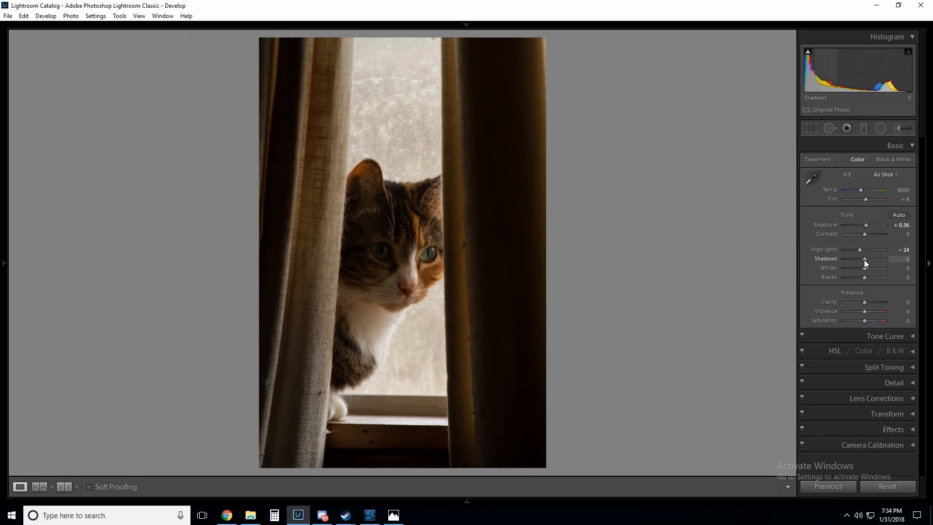
left_click_drag(864, 263, 869, 259)
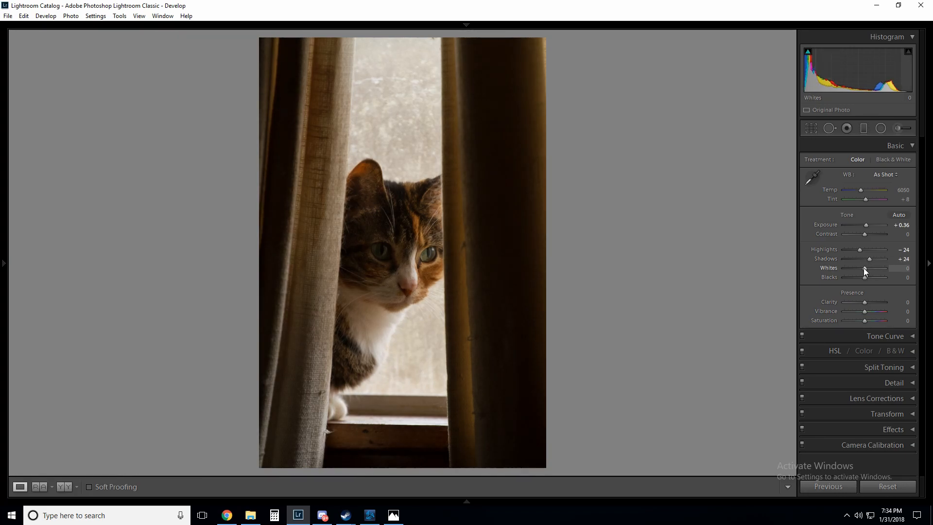
left_click_drag(865, 272, 864, 272)
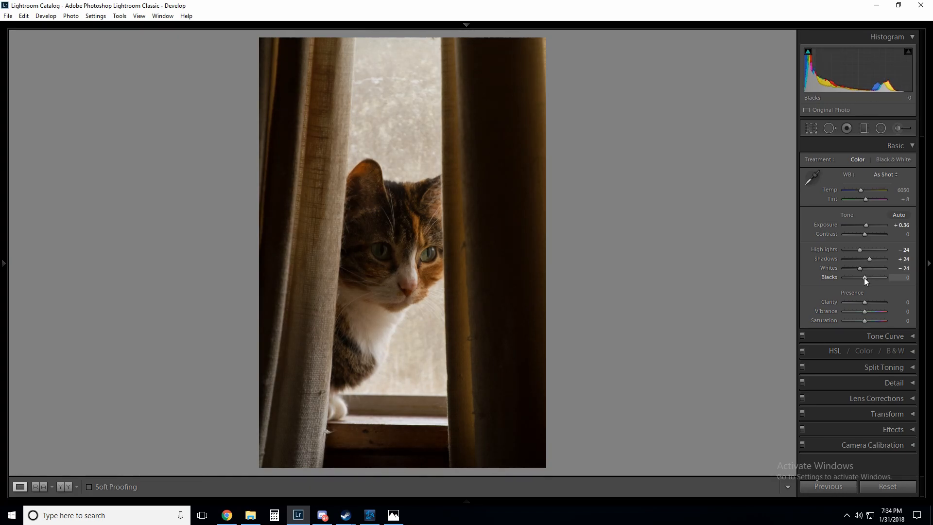
left_click_drag(865, 278, 874, 278)
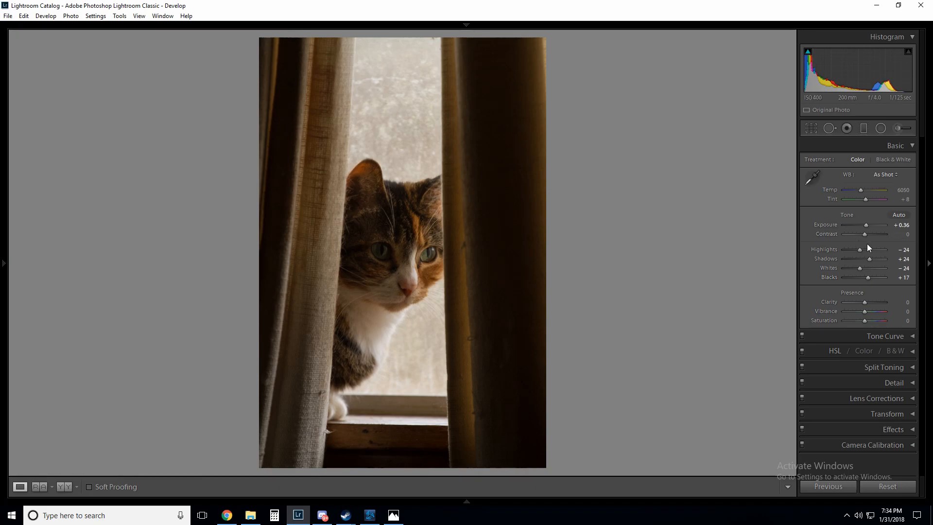
mouse_move(399, 247)
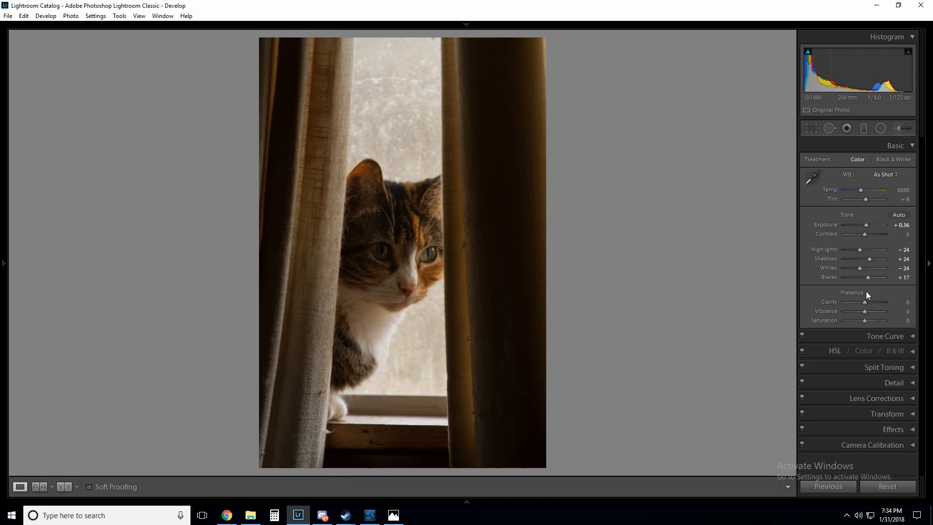
left_click_drag(865, 302, 875, 302)
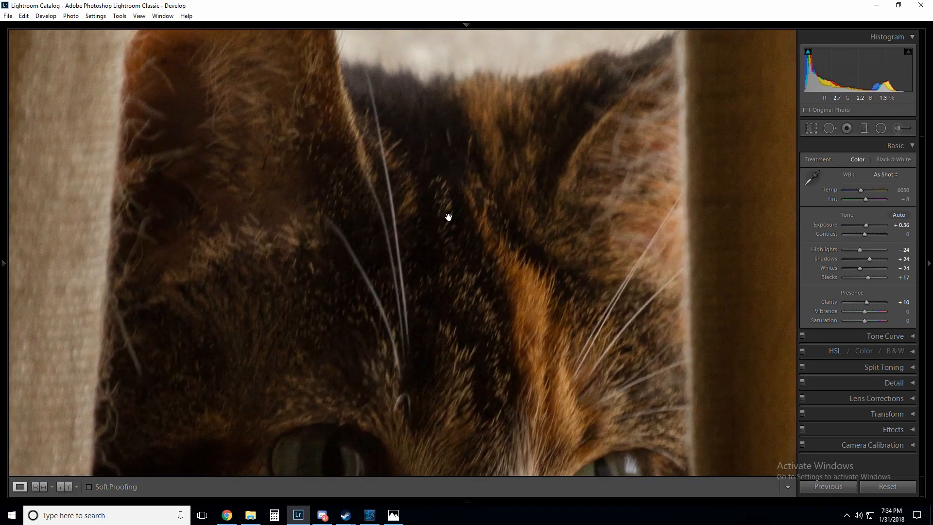
Return to the full-photo view, then raise Vibrance to +21 and lower Saturation to −17.
left_click(448, 217)
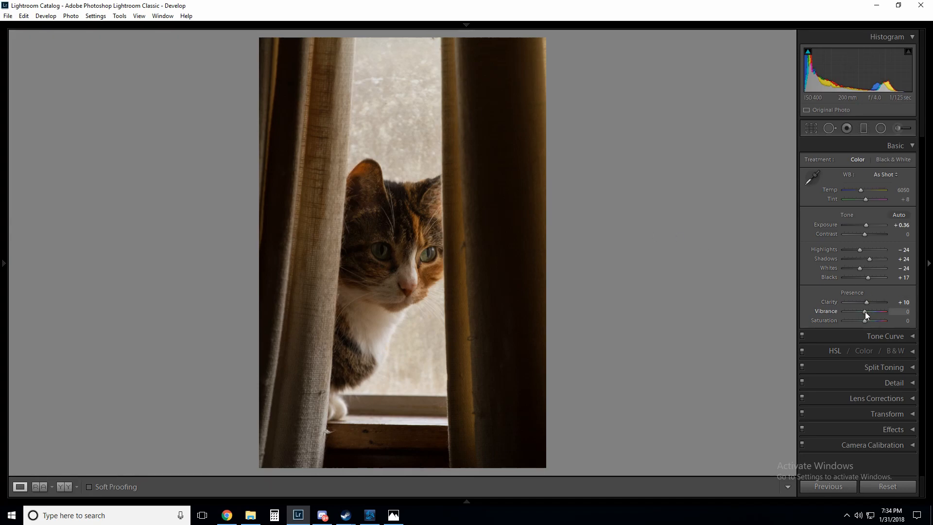
left_click_drag(864, 311, 885, 310)
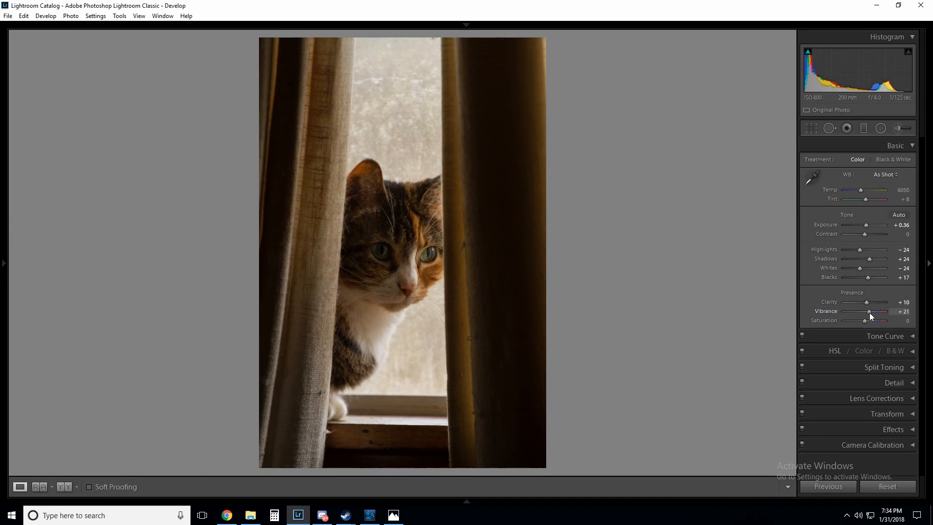
left_click_drag(872, 320, 863, 321)
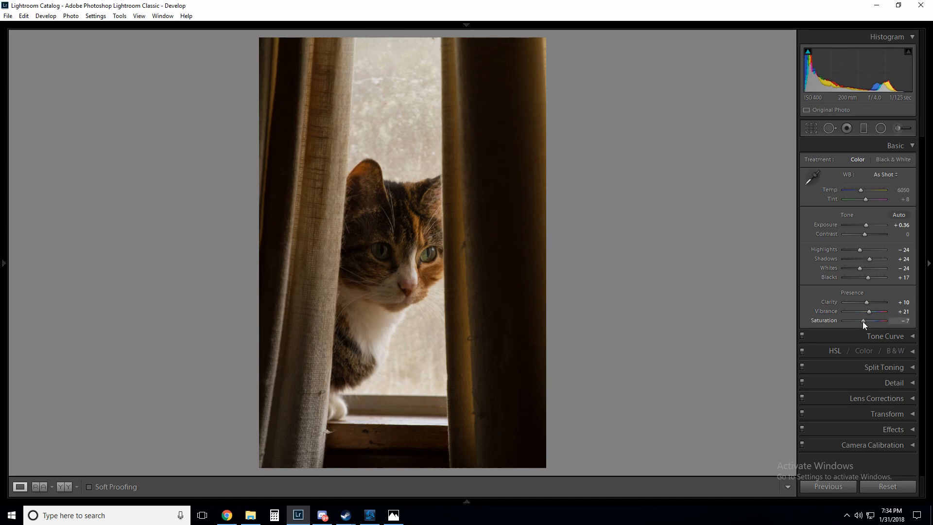
left_click_drag(870, 320, 863, 321)
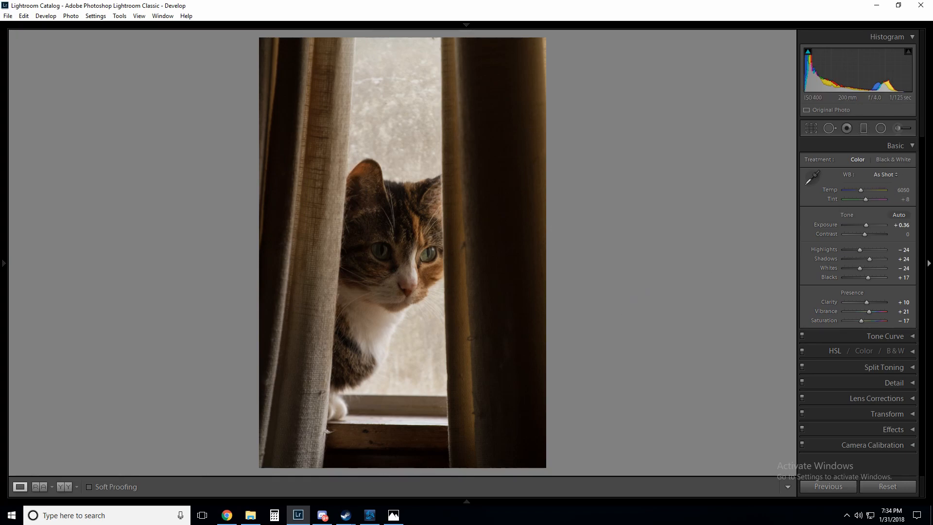
Swap the Basic panel for Tone Curve and drag the lower curve points into a custom shadow shape.
left_click(895, 145)
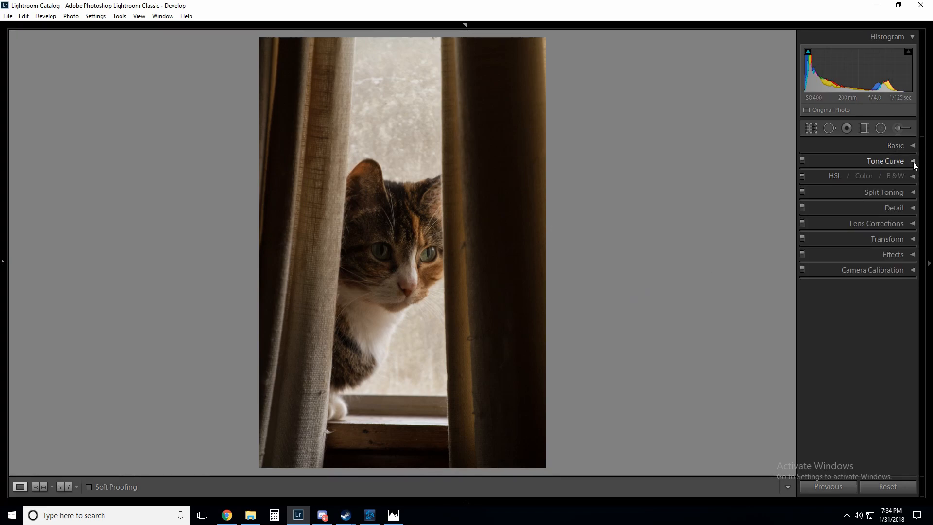
left_click(912, 161)
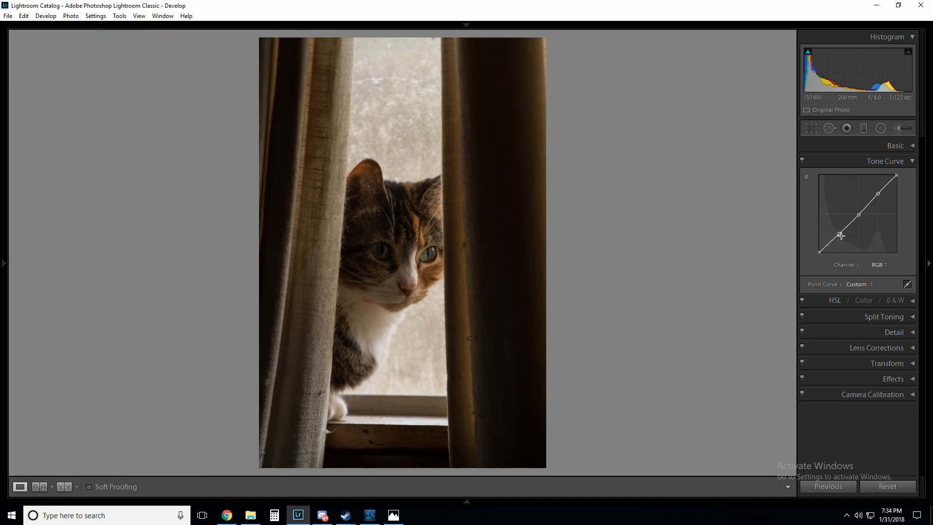
left_click_drag(840, 235, 841, 241)
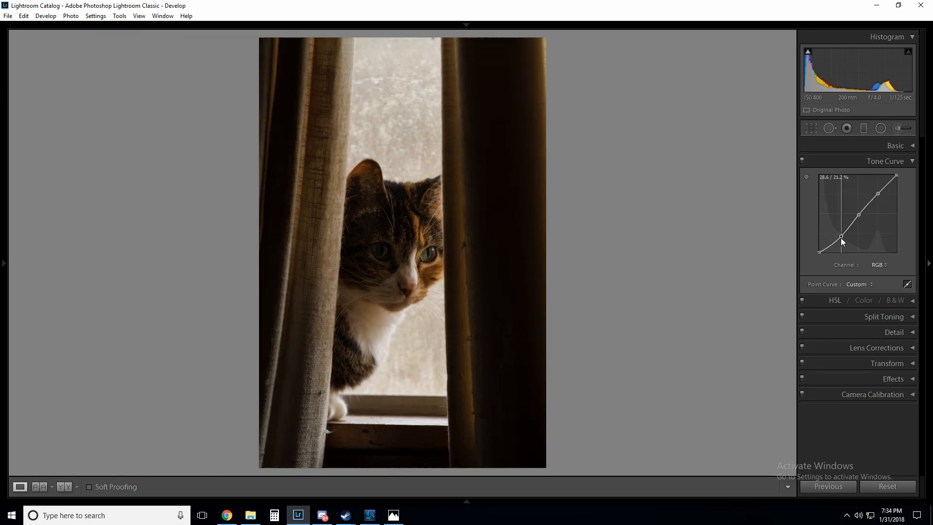
left_click_drag(840, 241, 820, 252)
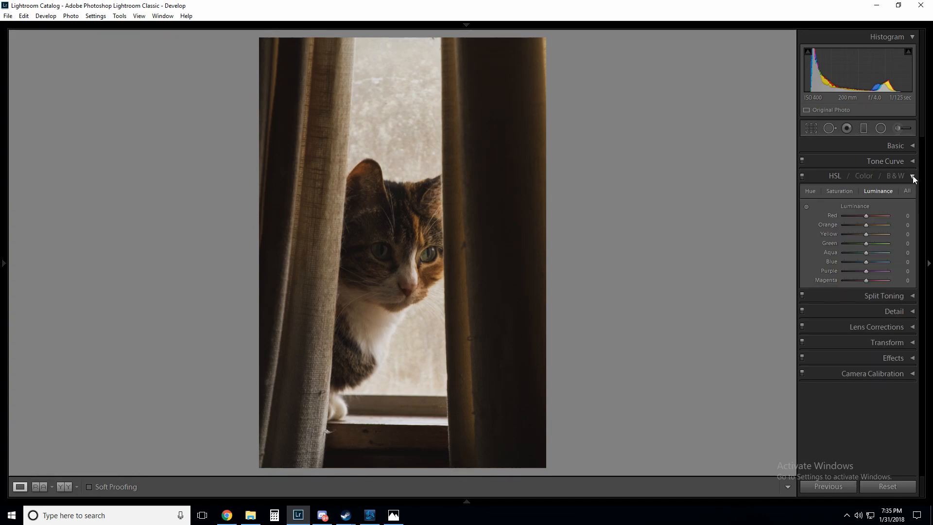
Tint highlights warm (hue 51, saturation 5) and shadows blue (hue 241, saturation 7) in Split Toning.
left_click(912, 175)
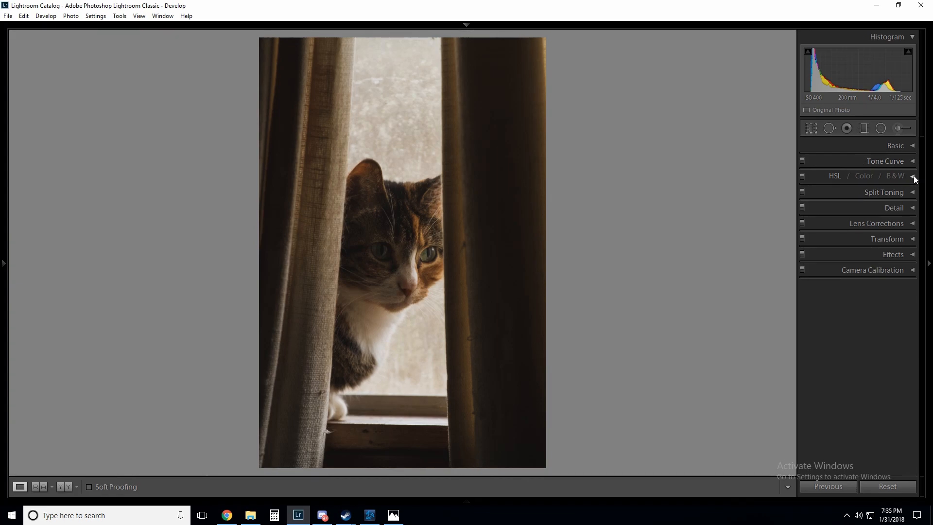
left_click(885, 191)
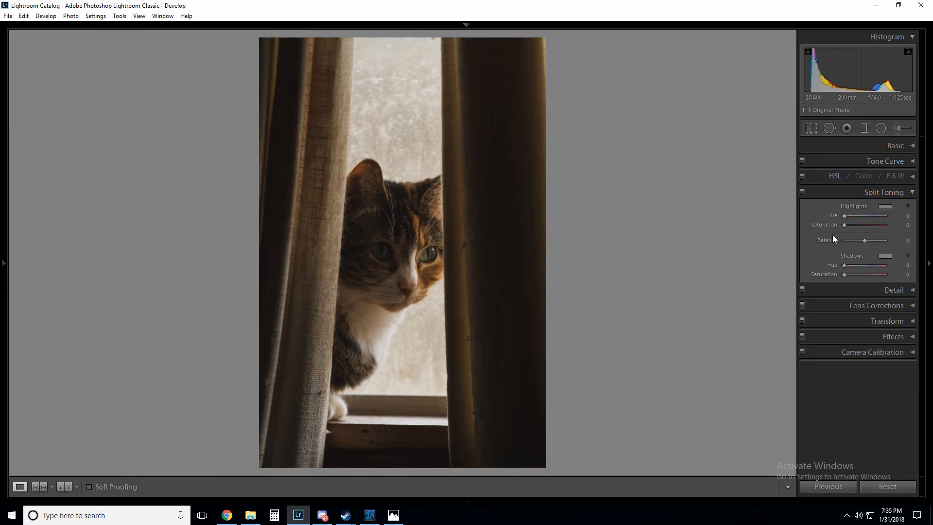
left_click(886, 205)
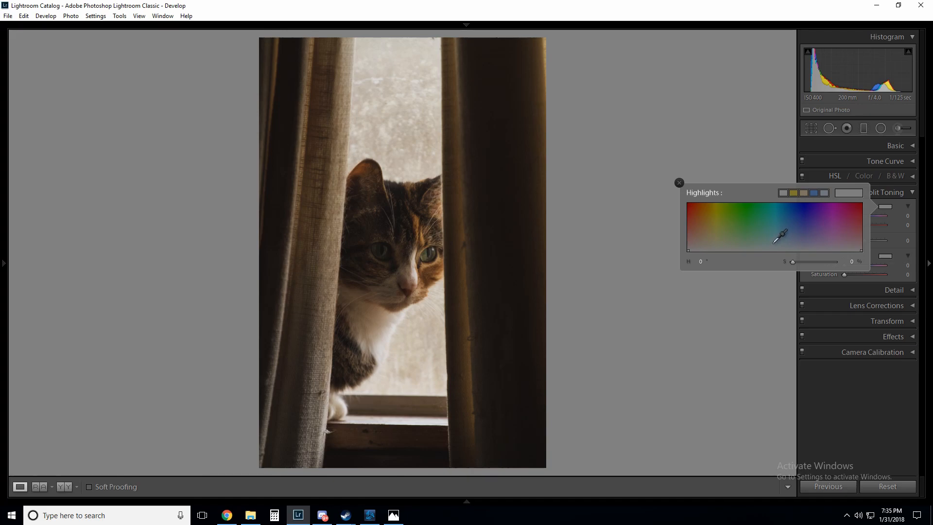
left_click_drag(784, 233, 721, 243)
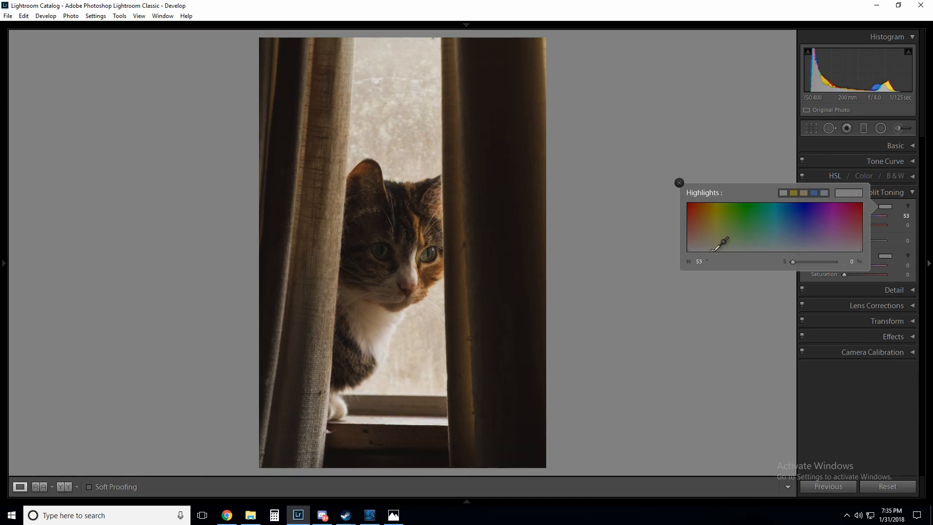
left_click_drag(723, 242, 720, 246)
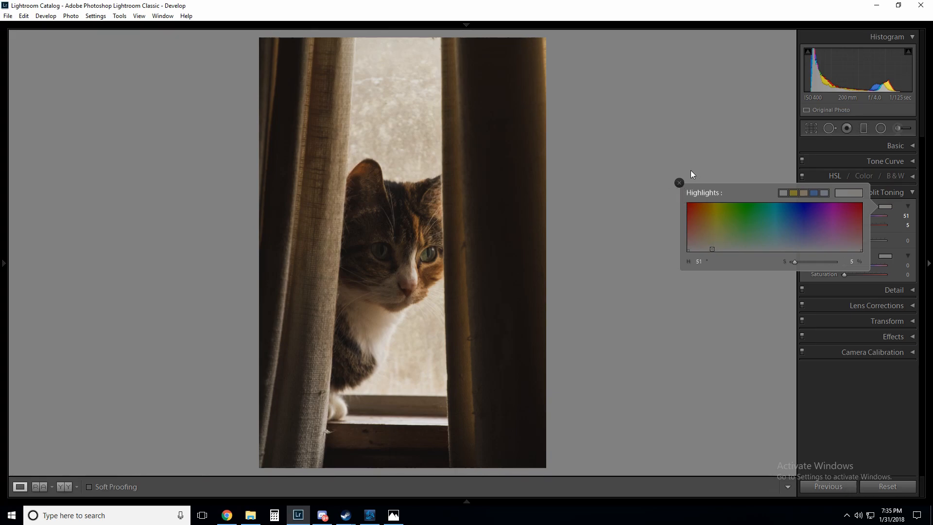
left_click(678, 182)
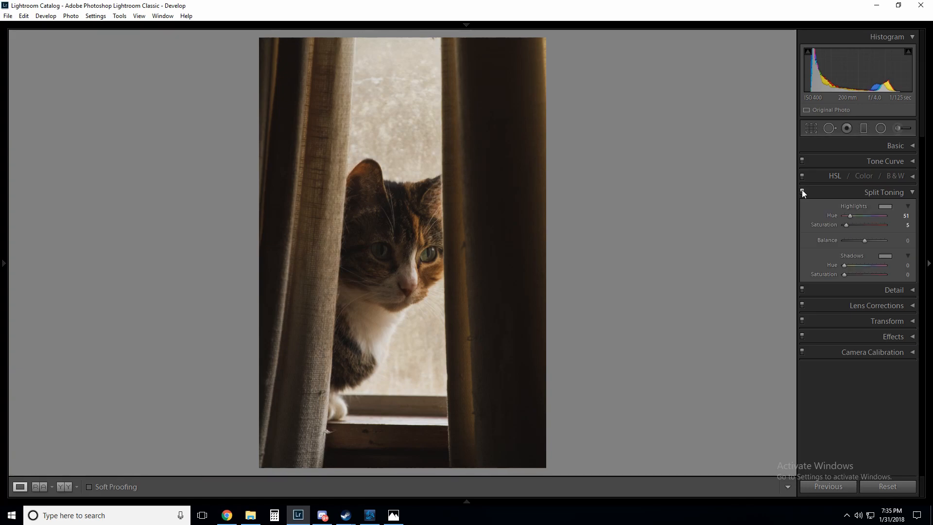
mouse_move(355, 206)
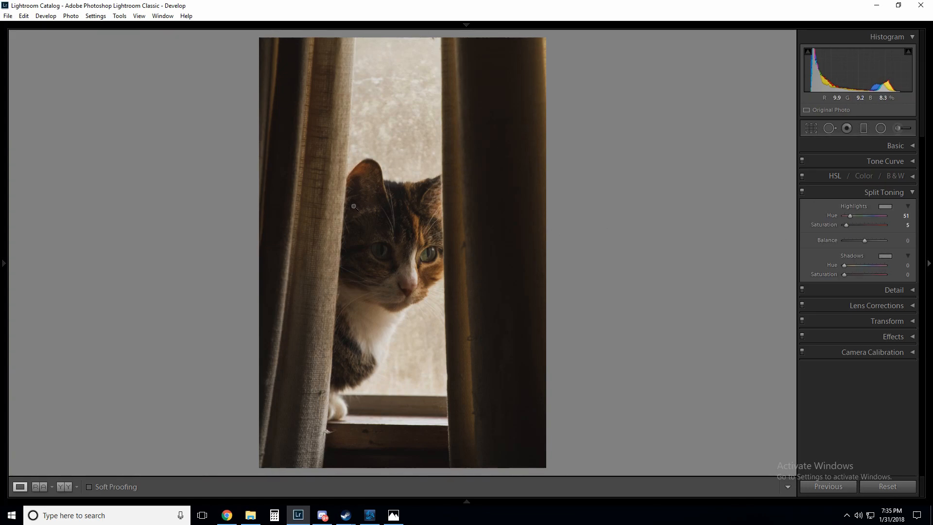
left_click(885, 256)
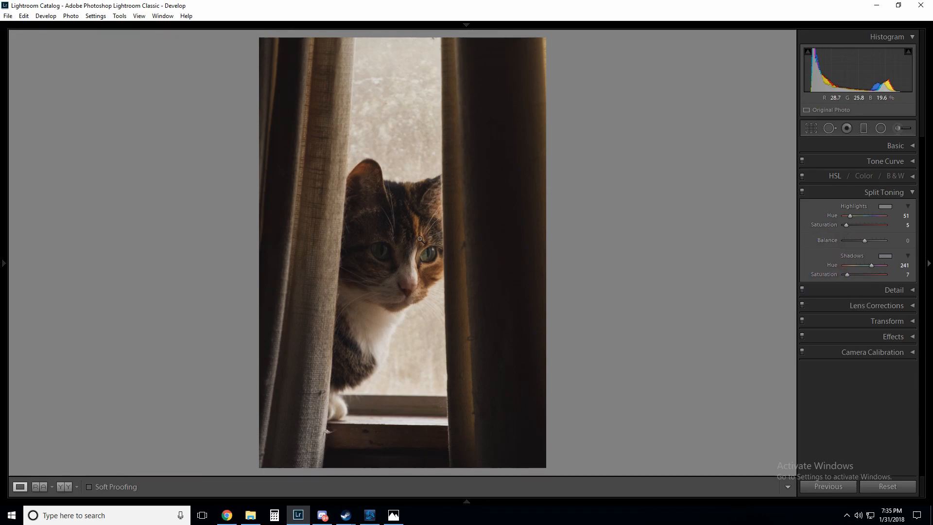
left_click(885, 191)
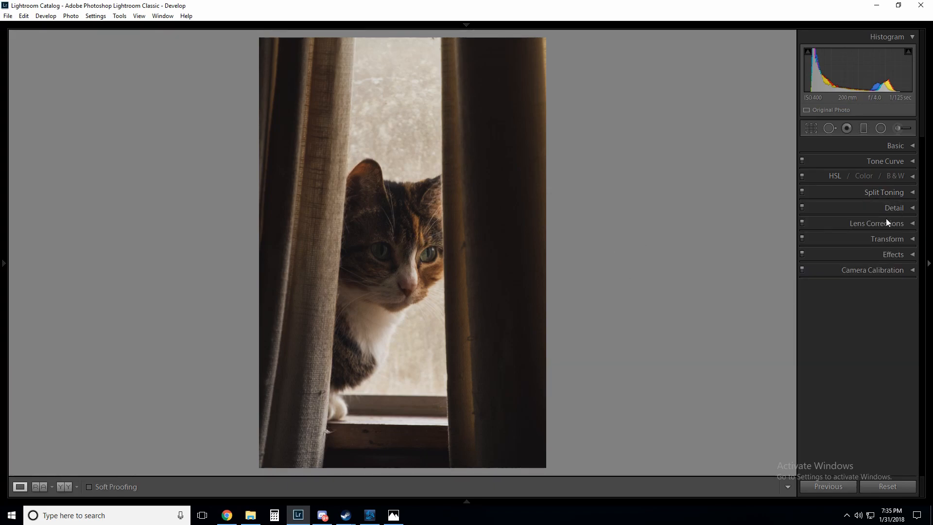
In the Detail panel, preview a photo region and set Sharpening Amount 52, Luminance noise reduction 20.
left_click(893, 207)
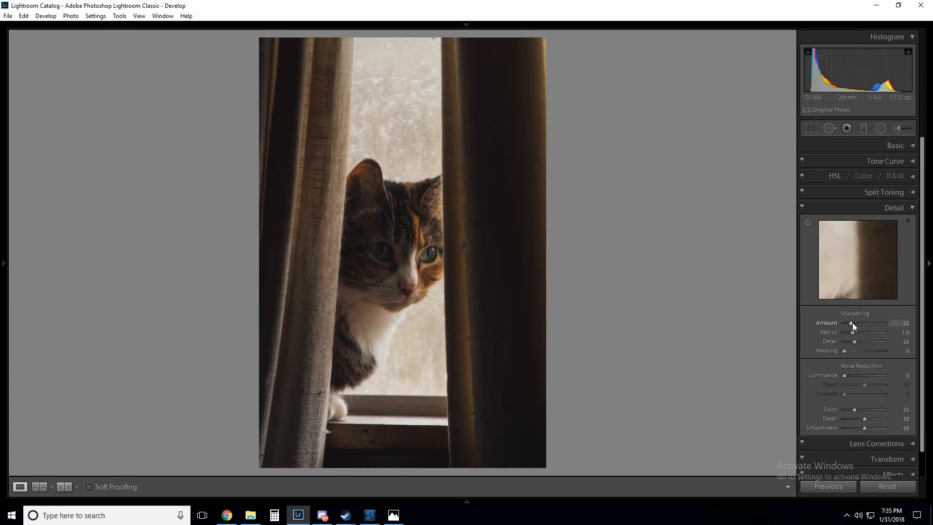
left_click(402, 249)
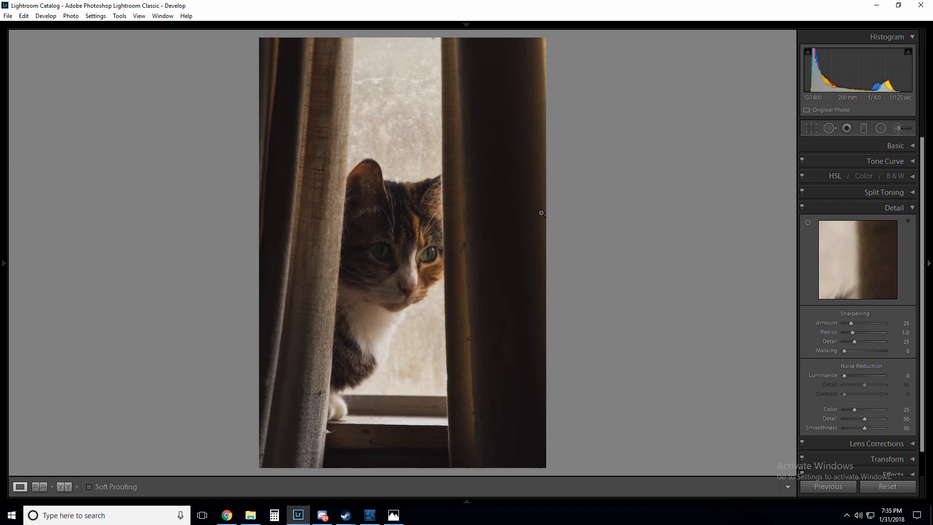
mouse_move(547, 212)
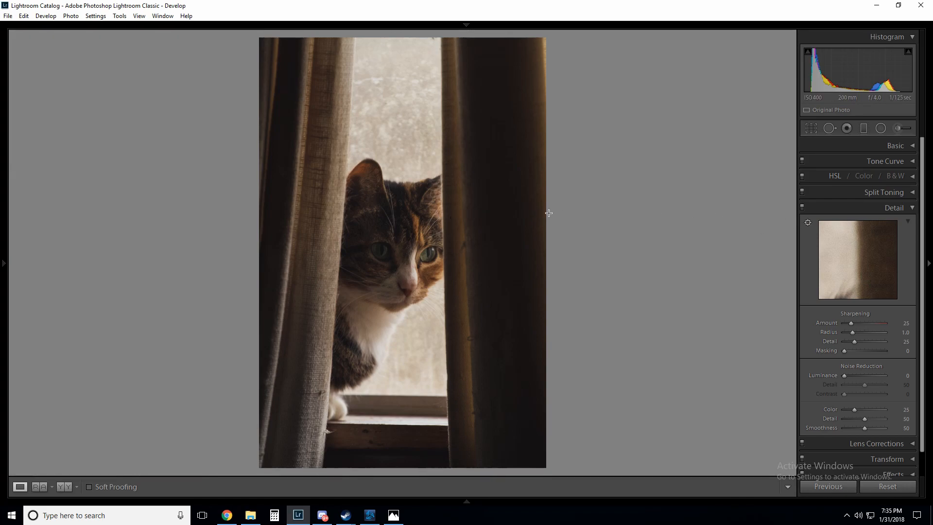
mouse_move(435, 250)
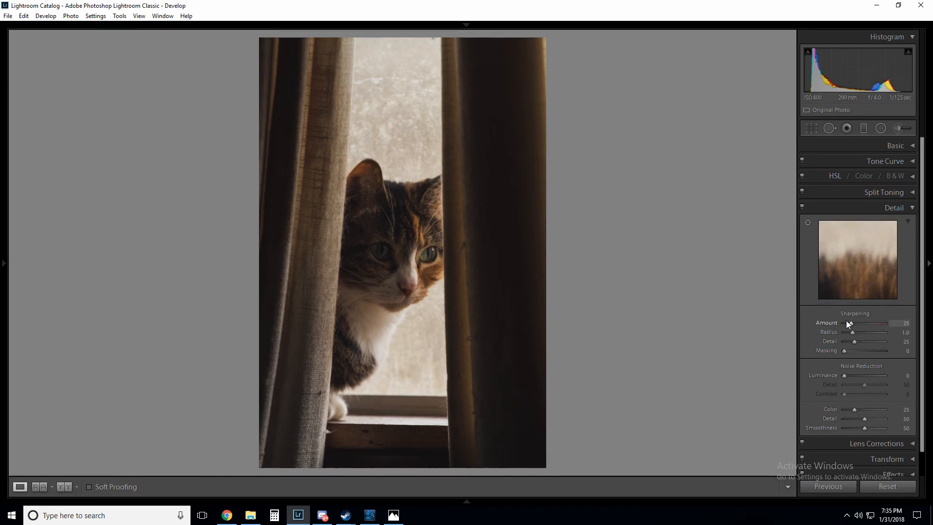
left_click_drag(852, 323, 860, 323)
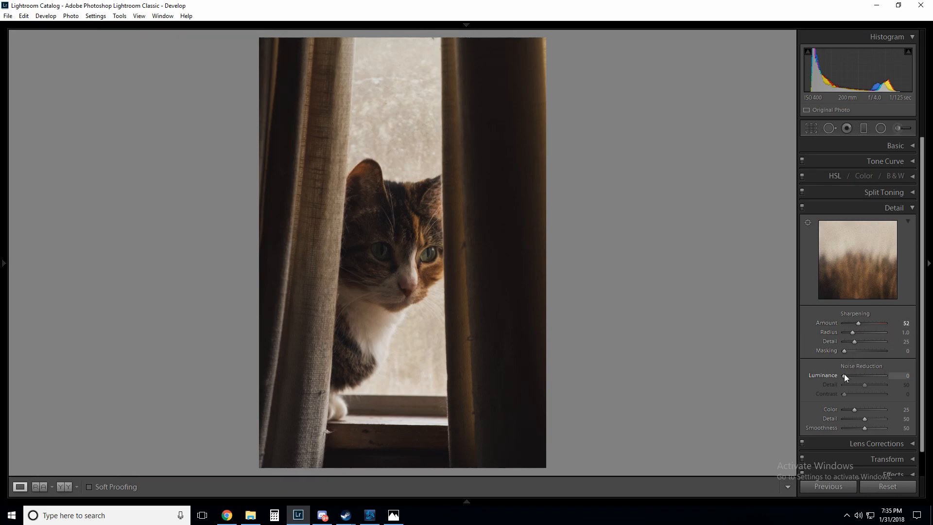
left_click_drag(843, 375, 853, 374)
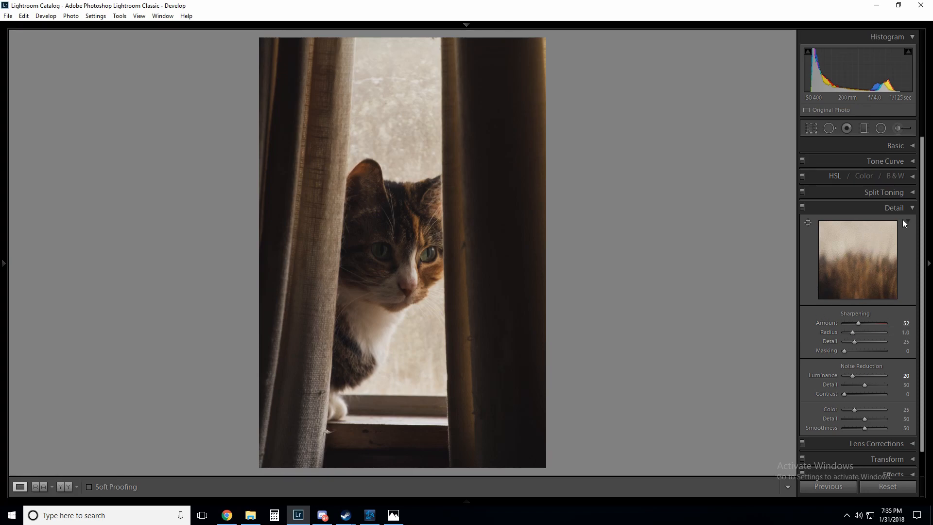
Enable profile corrections in Lens Corrections, keeping chromatic aberration removal on, then collapse the panel.
left_click(894, 207)
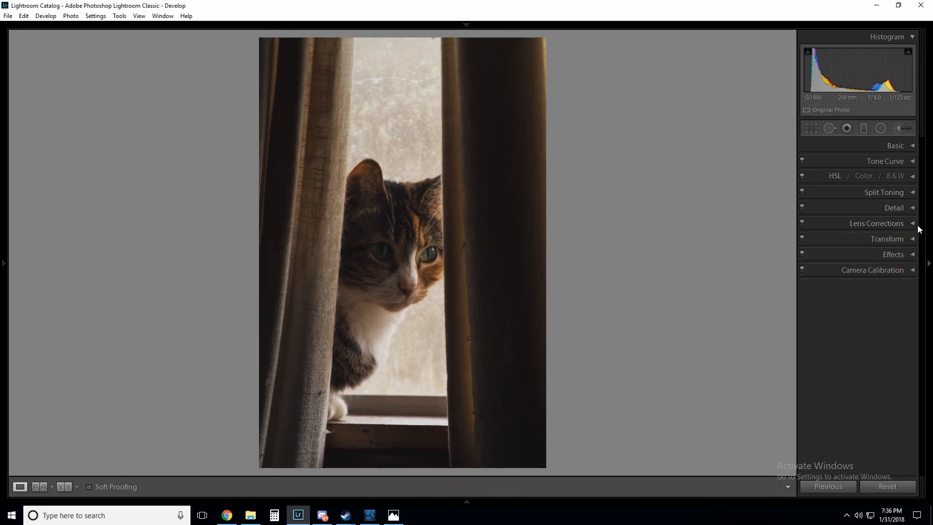
left_click(876, 223)
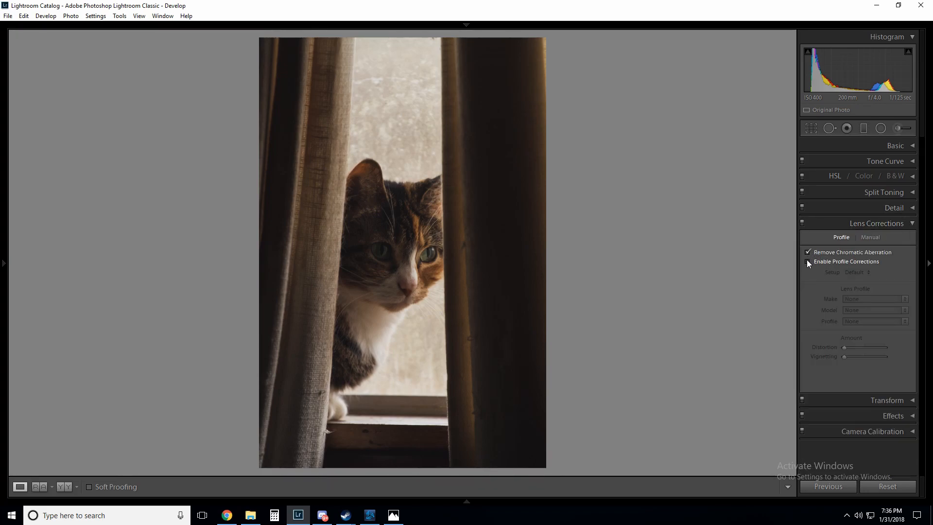
left_click(808, 262)
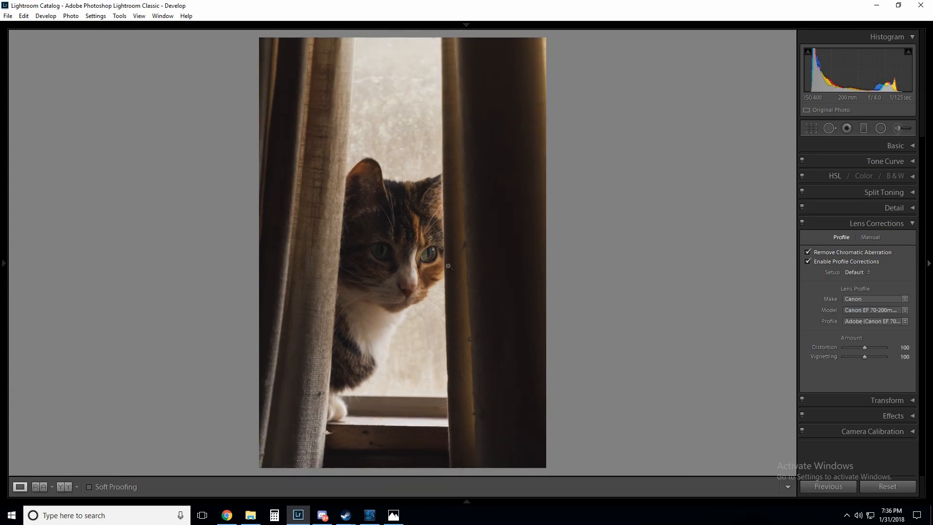
left_click(880, 223)
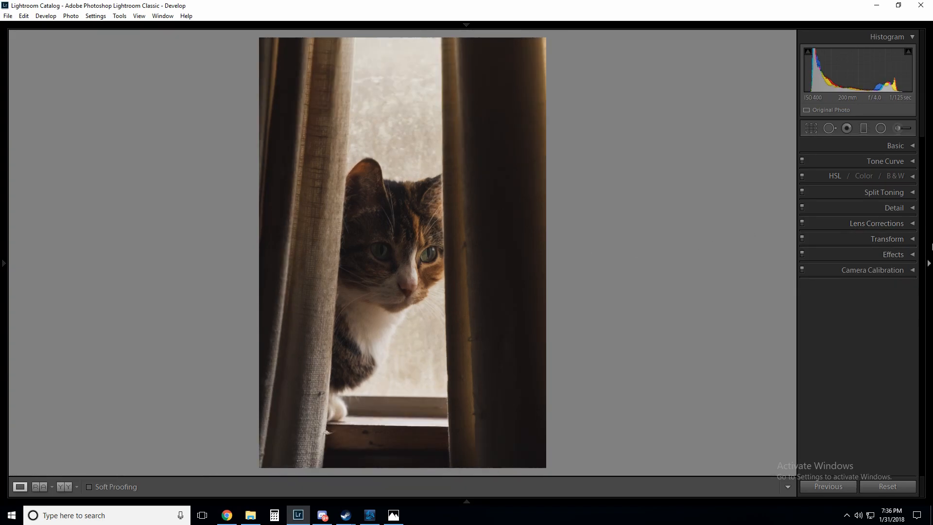
Set Post-Crop Vignetting Amount to −12 in the Effects panel.
left_click(892, 254)
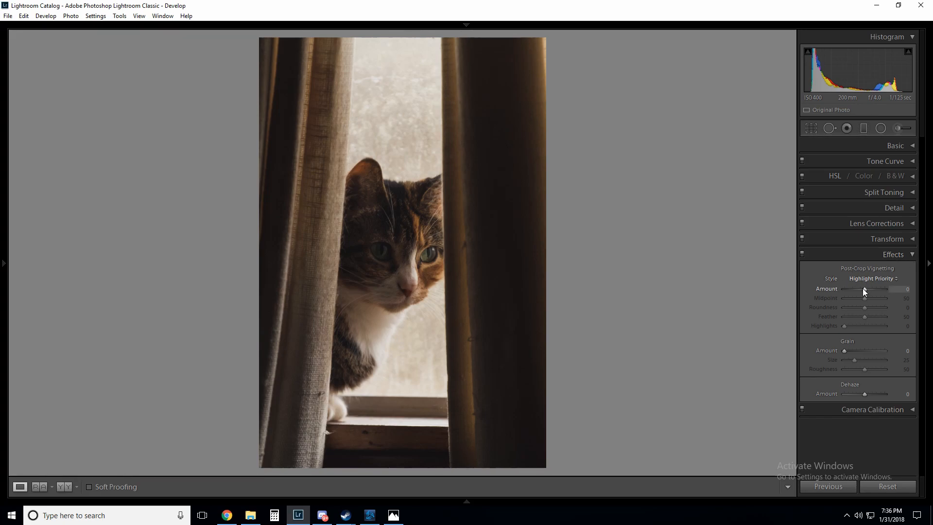
left_click_drag(873, 288, 861, 289)
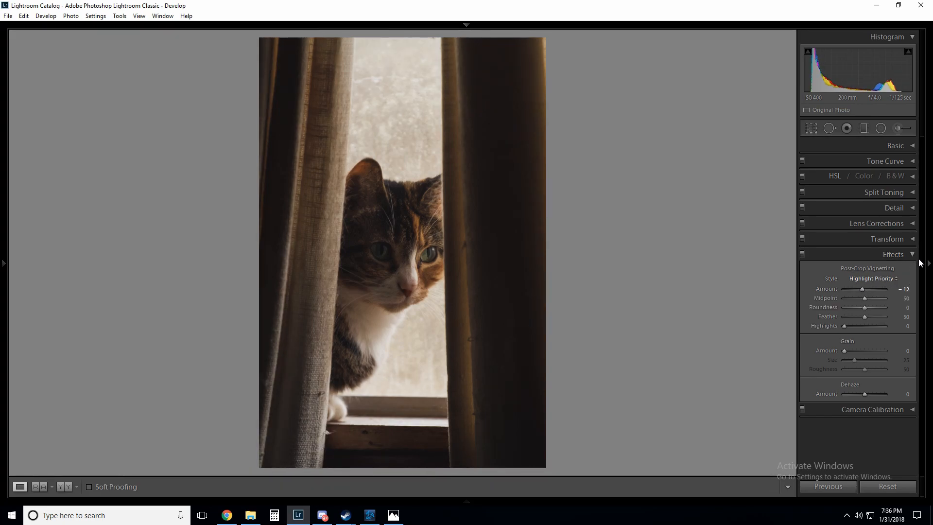
left_click(873, 270)
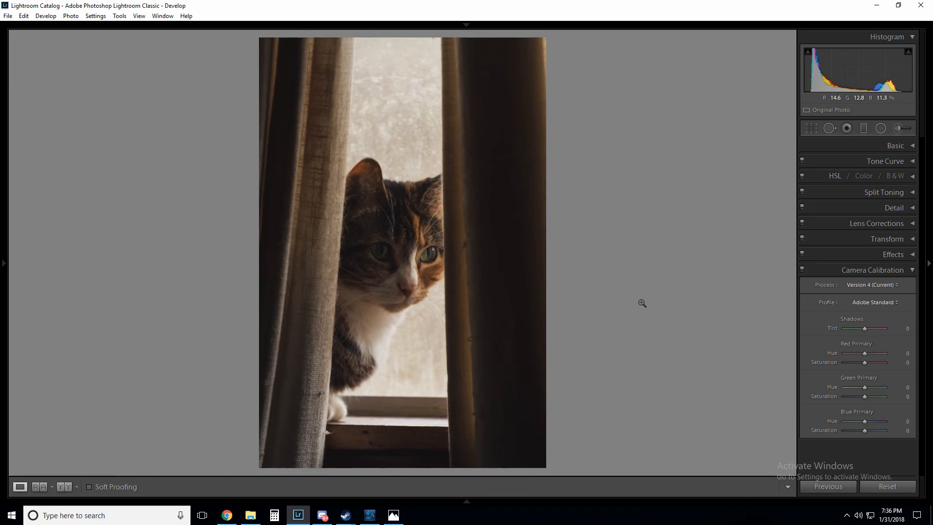
Nudge the Red Primary Hue slider back and forth until it settles at −36.
left_click_drag(866, 352, 858, 353)
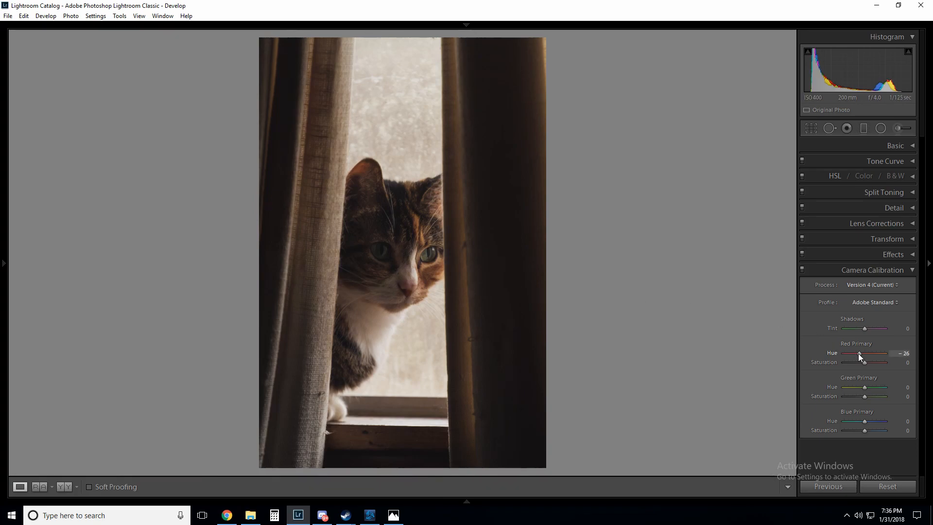
left_click_drag(864, 353, 859, 353)
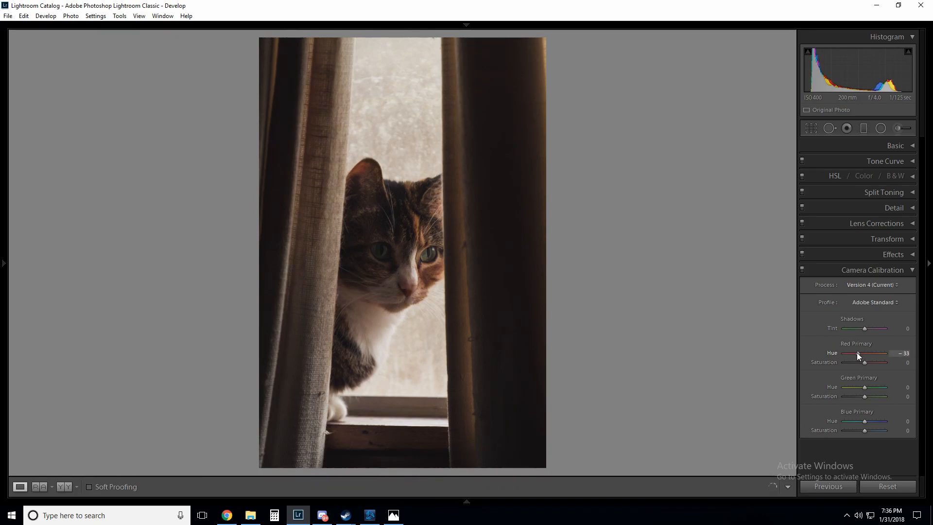
left_click_drag(864, 352, 869, 353)
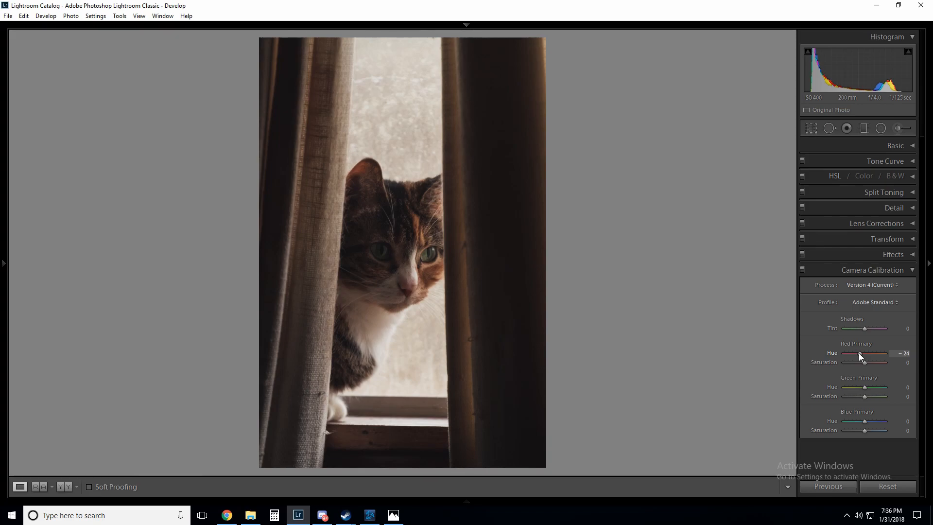
left_click_drag(866, 353, 858, 353)
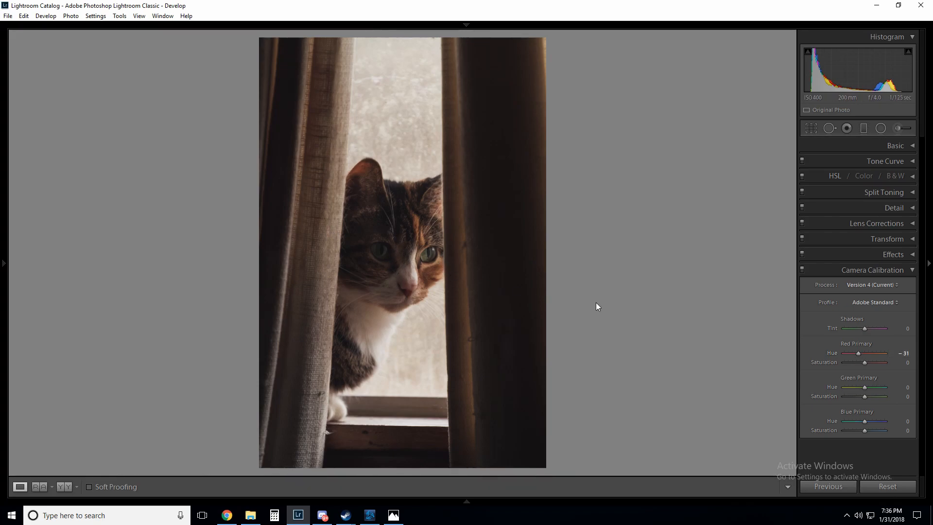
mouse_move(410, 205)
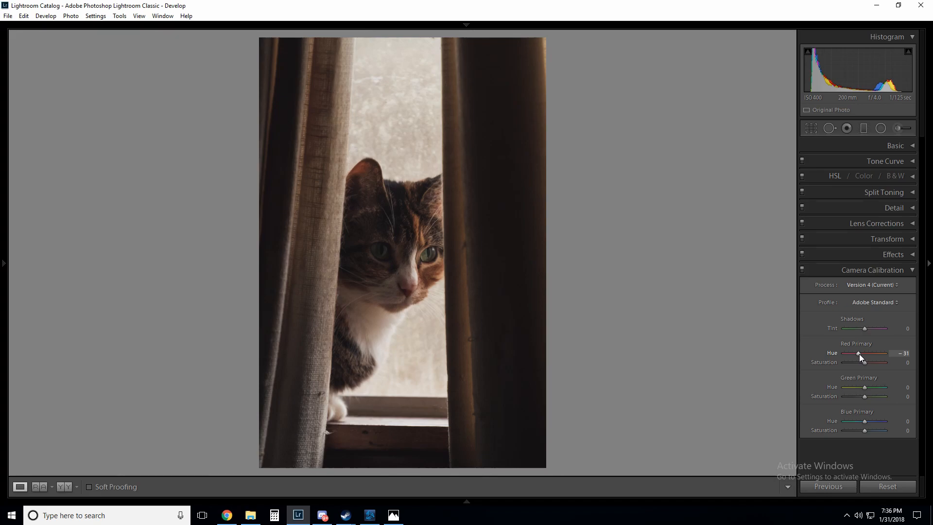
left_click_drag(864, 352, 867, 353)
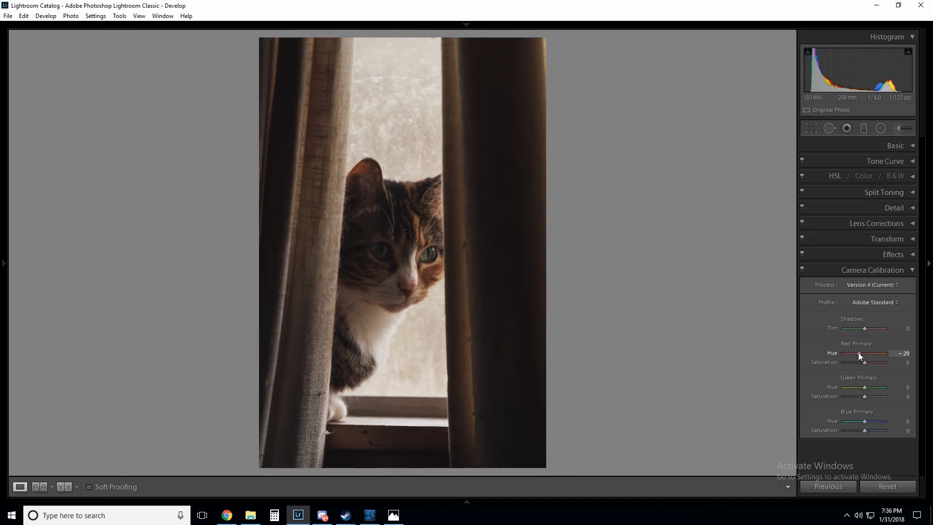
left_click_drag(874, 352, 867, 353)
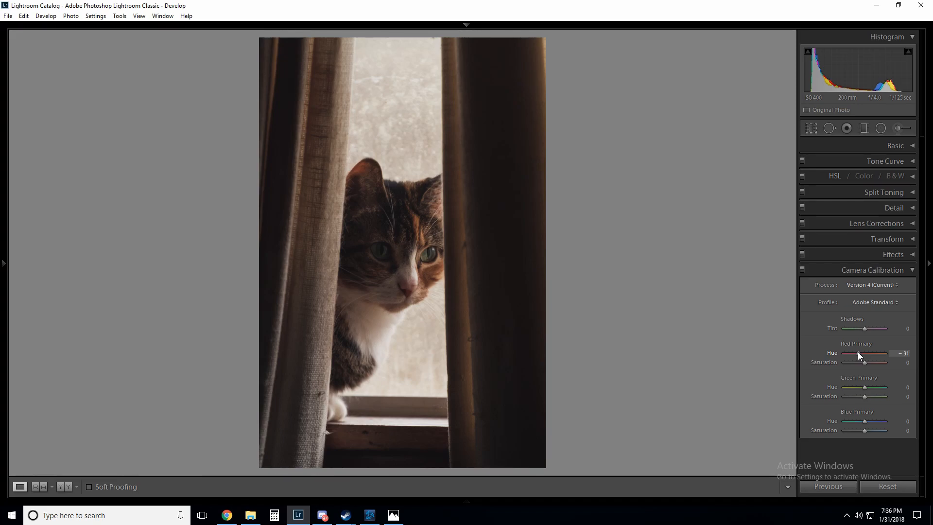
left_click_drag(864, 353, 857, 353)
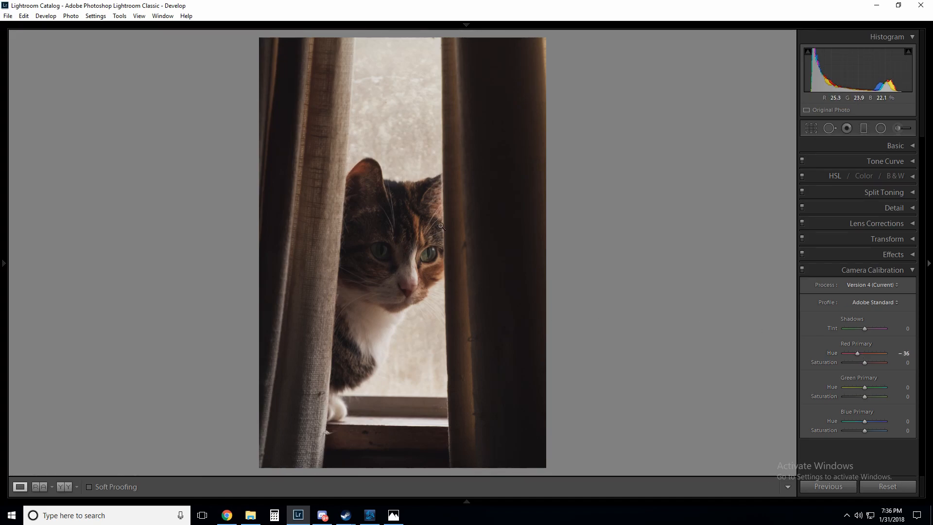
left_click_drag(857, 352, 861, 352)
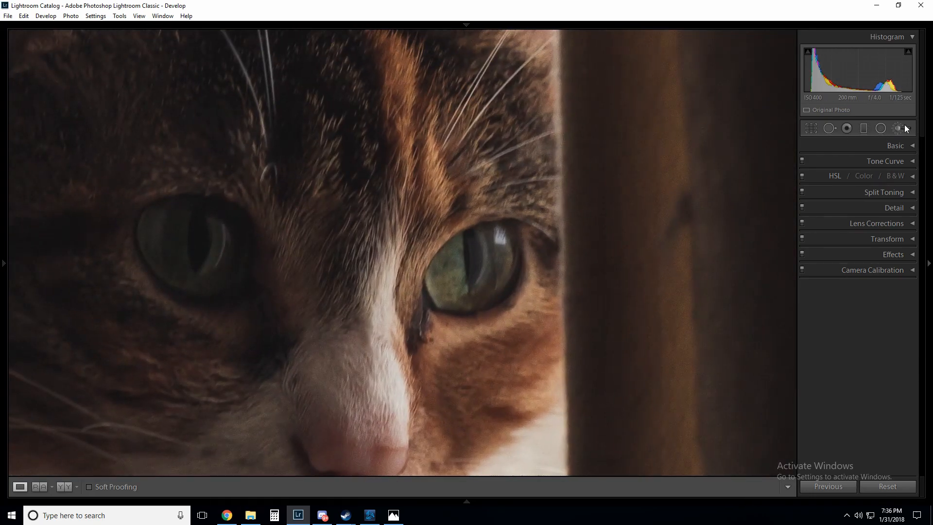
Load the Iris Enhance effect into the Adjustment Brush and lower its Saturation from 40 to 17.
left_click(901, 128)
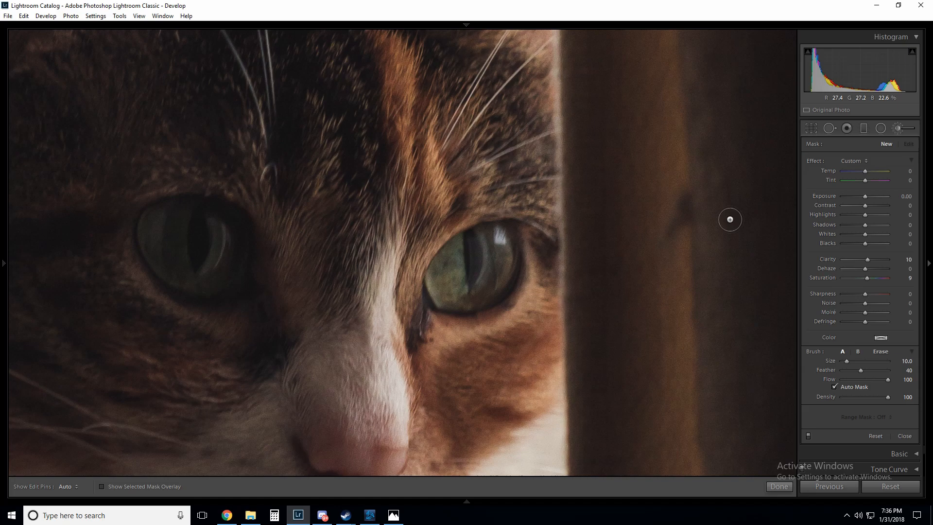
left_click(852, 161)
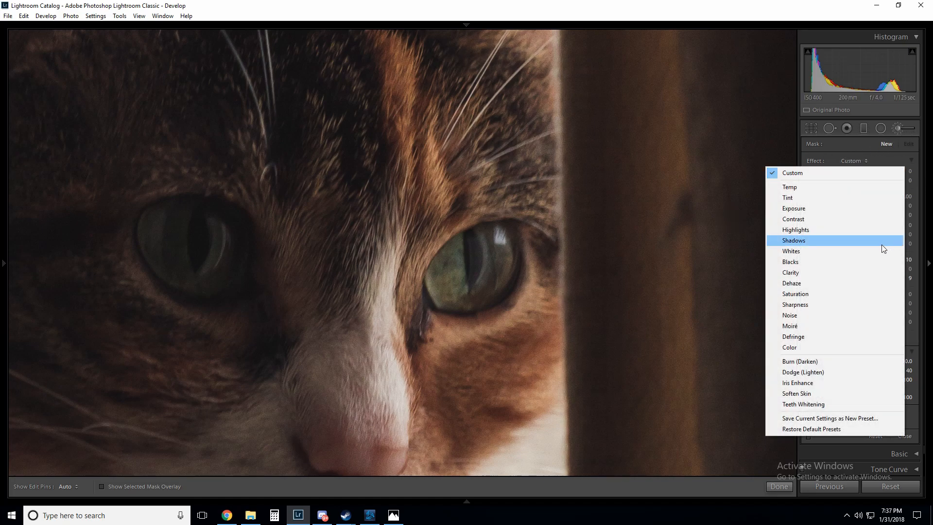
left_click(797, 382)
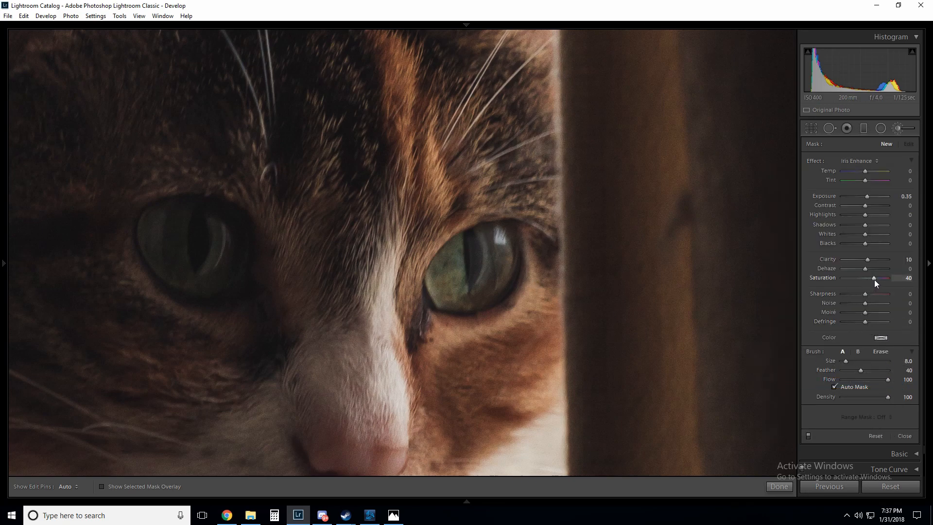
left_click_drag(875, 278, 867, 278)
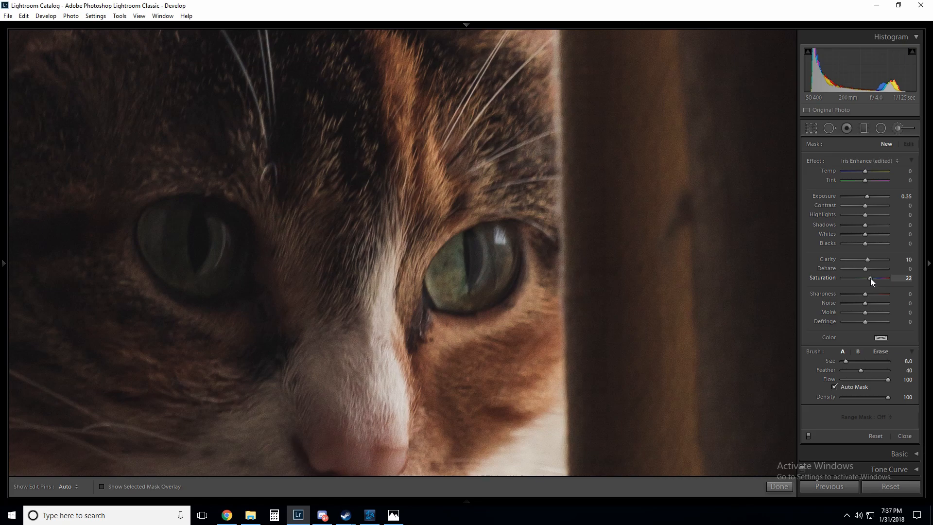
left_click_drag(886, 278, 875, 277)
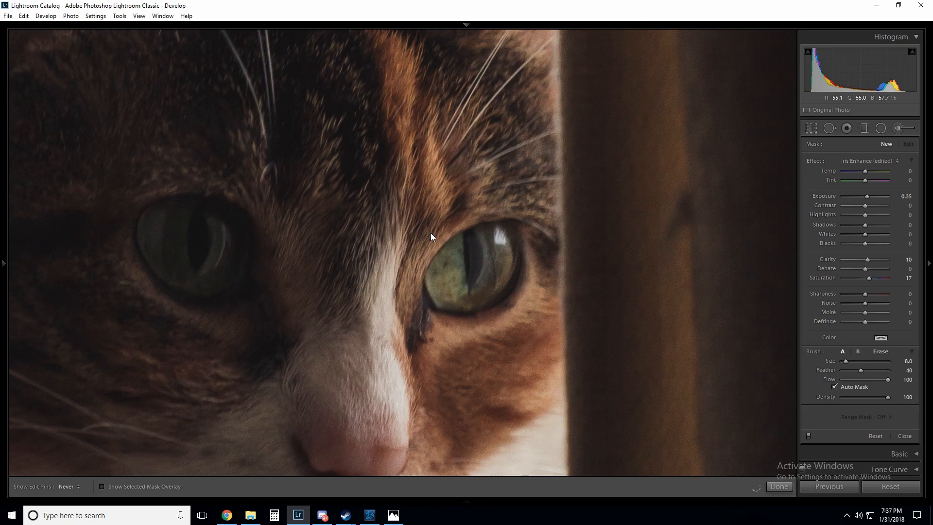
mouse_move(478, 227)
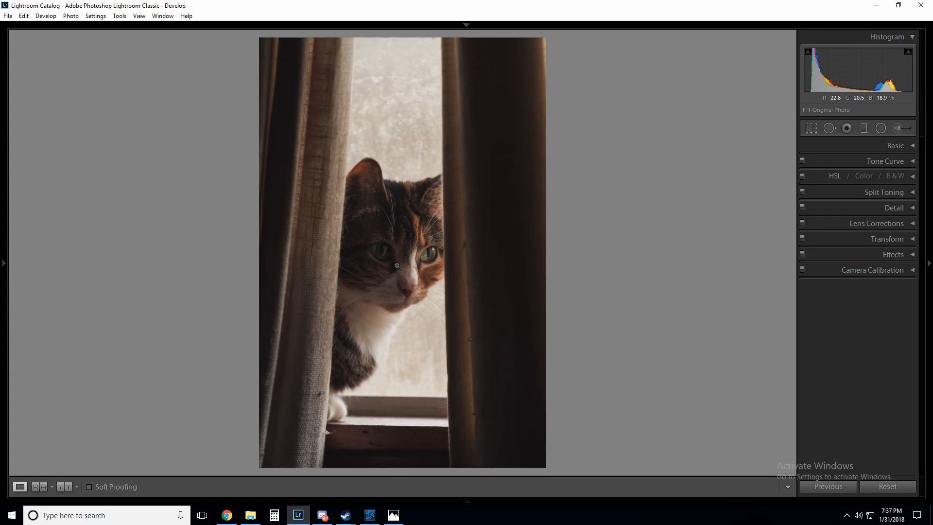
Zoom in on the cat's face in the edited photo.
left_click(397, 266)
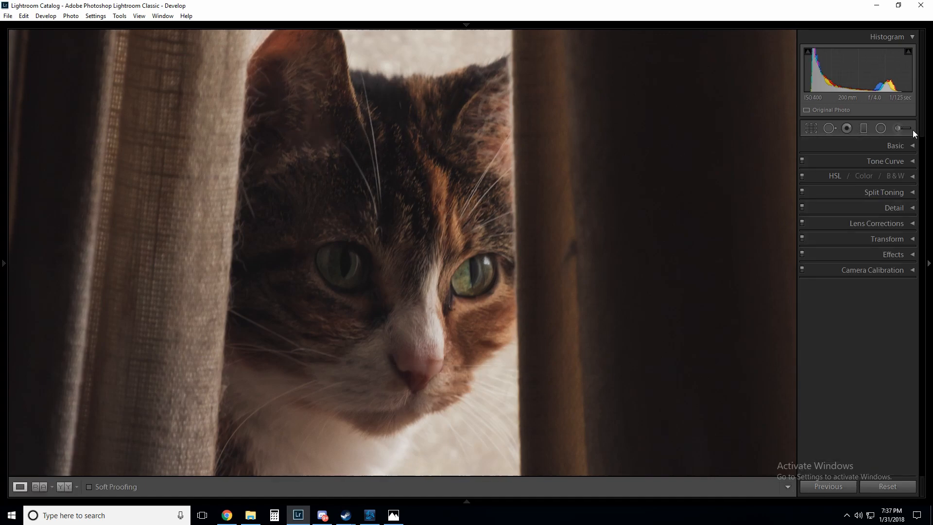
Start a new adjustment brush with the effect reset to neutral Custom settings.
left_click(897, 128)
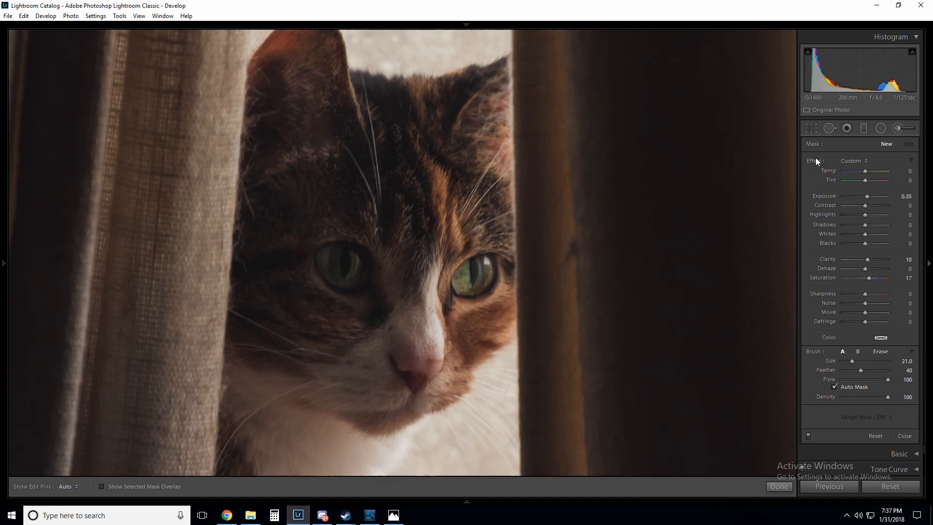
left_click(852, 161)
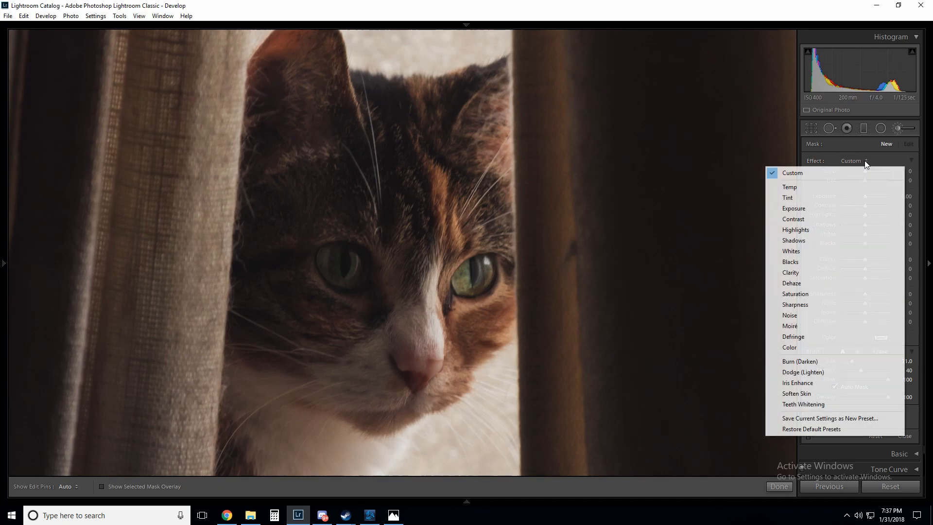
left_click(792, 172)
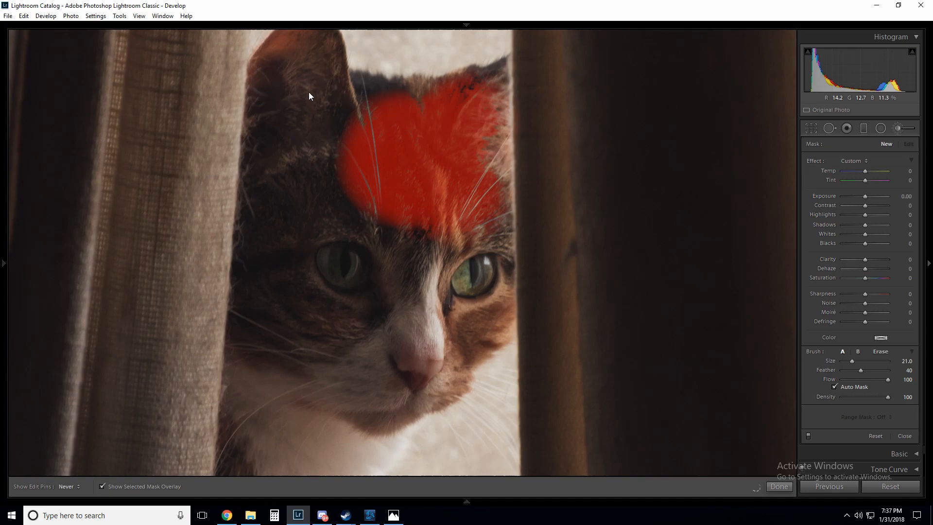
Paint the brush mask over the cat's forehead and face, leaving the eyes unpainted.
left_click_drag(309, 95, 220, 274)
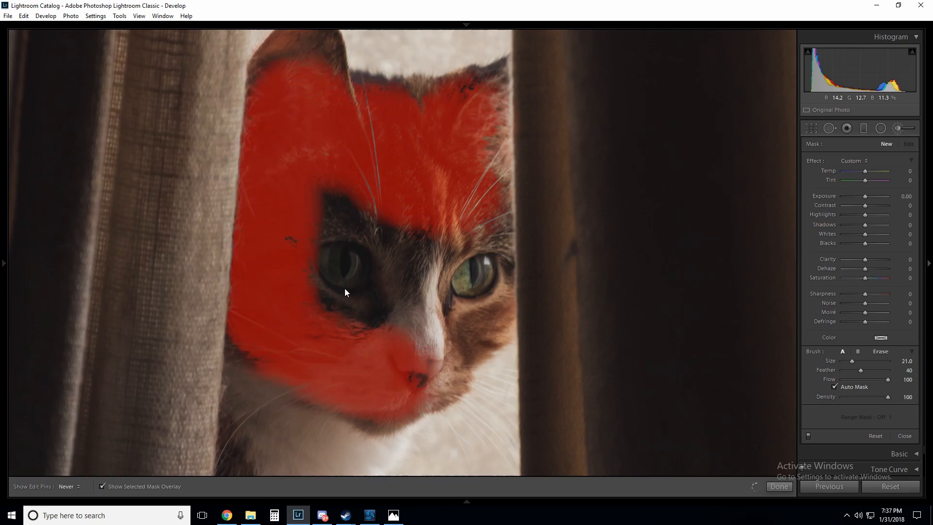
left_click_drag(347, 291, 375, 337)
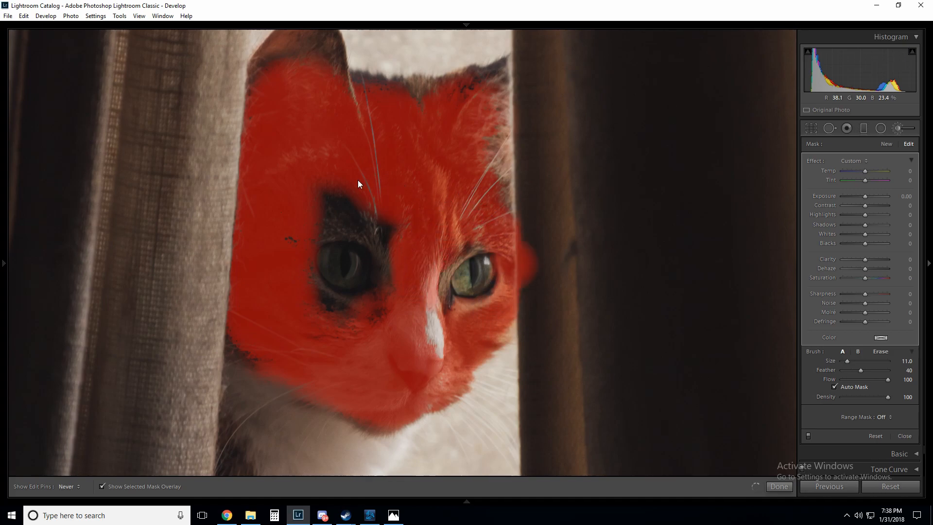
left_click_drag(358, 184, 376, 266)
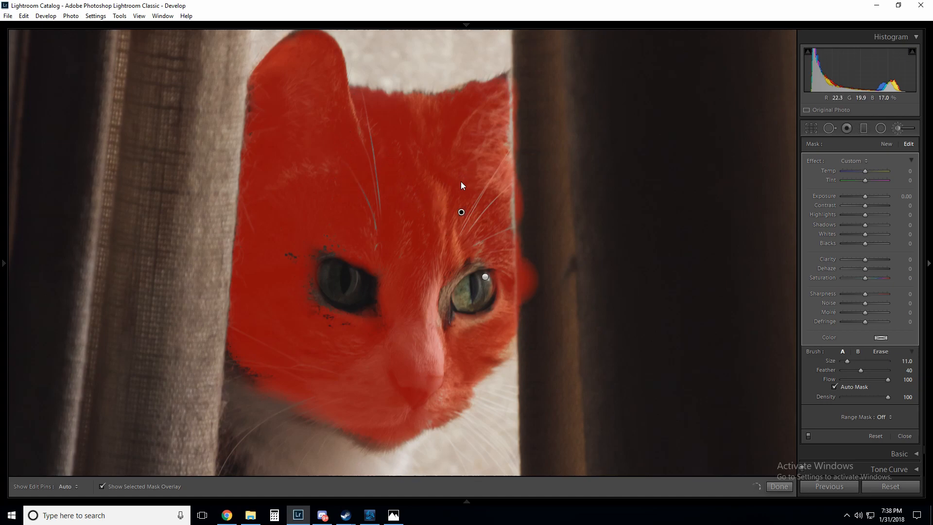
Hide the mask overlay and set the face brush Clarity to about 7.
left_click(102, 486)
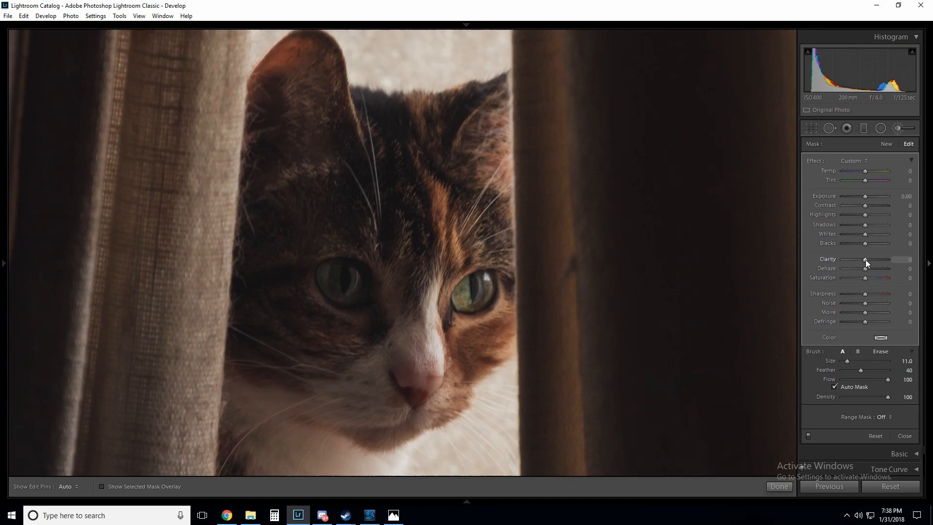
left_click_drag(866, 259, 867, 259)
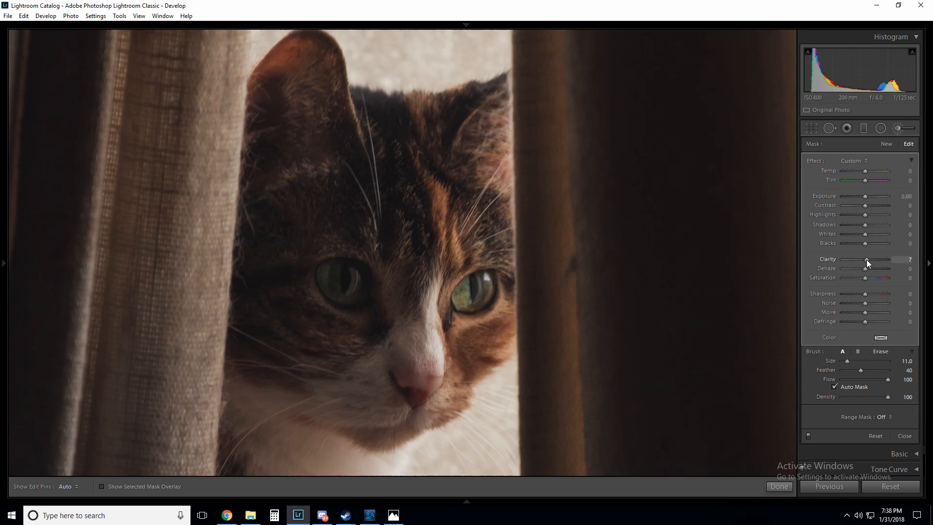
left_click_drag(866, 259, 869, 259)
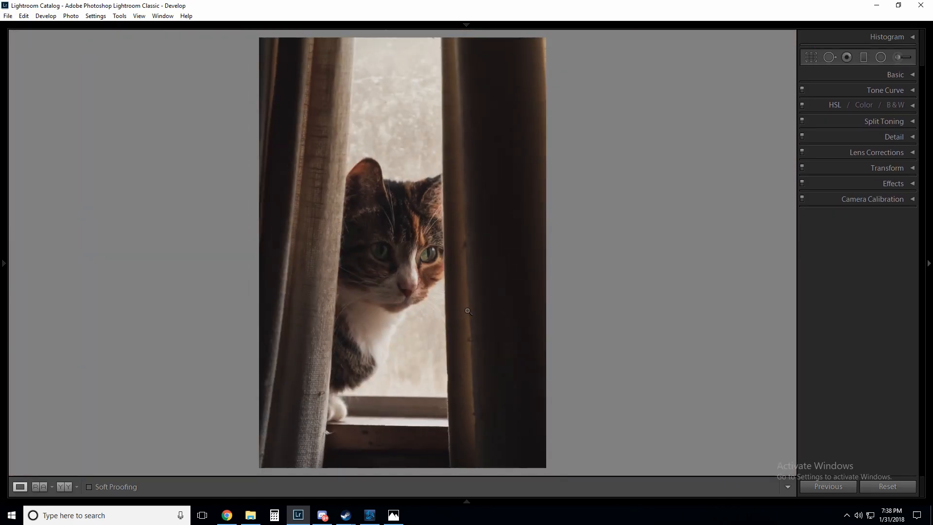
mouse_move(402, 521)
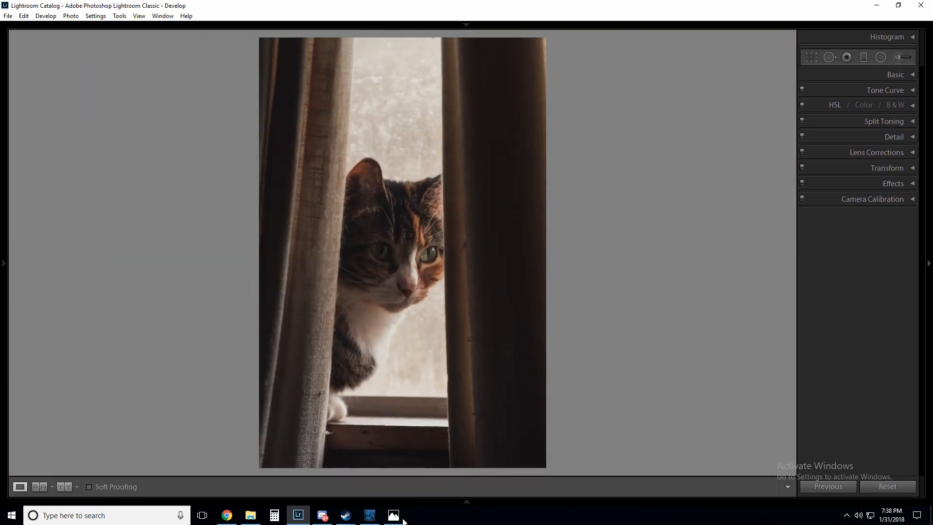
Show the before and after views of the cat photo left/right side by side.
left_click(393, 515)
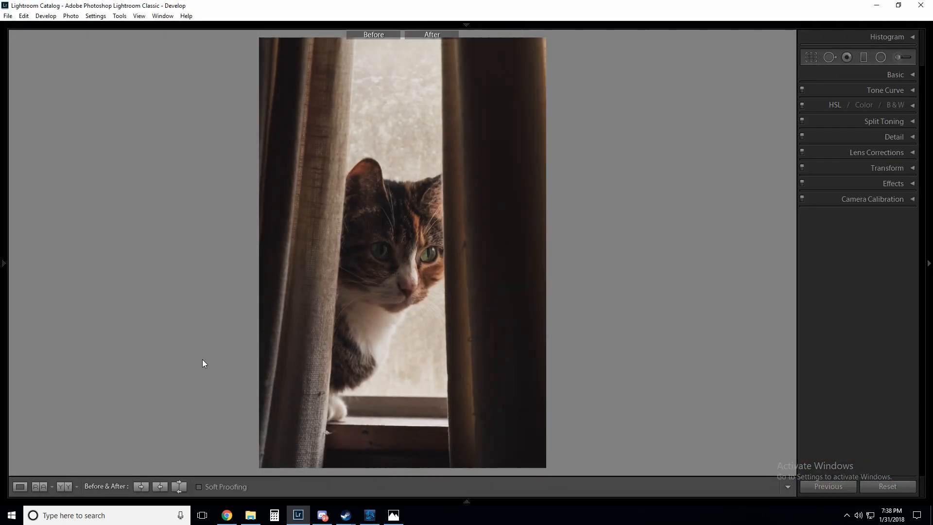
left_click(40, 486)
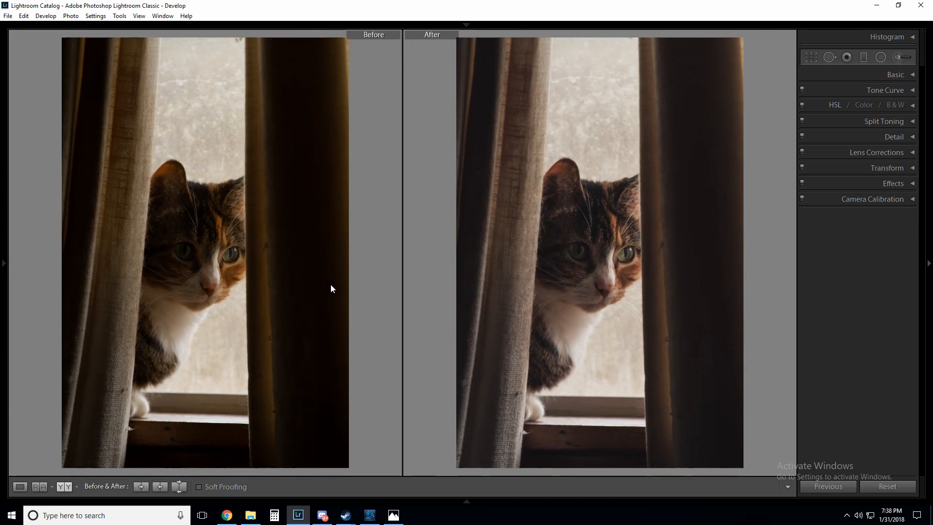
mouse_move(538, 309)
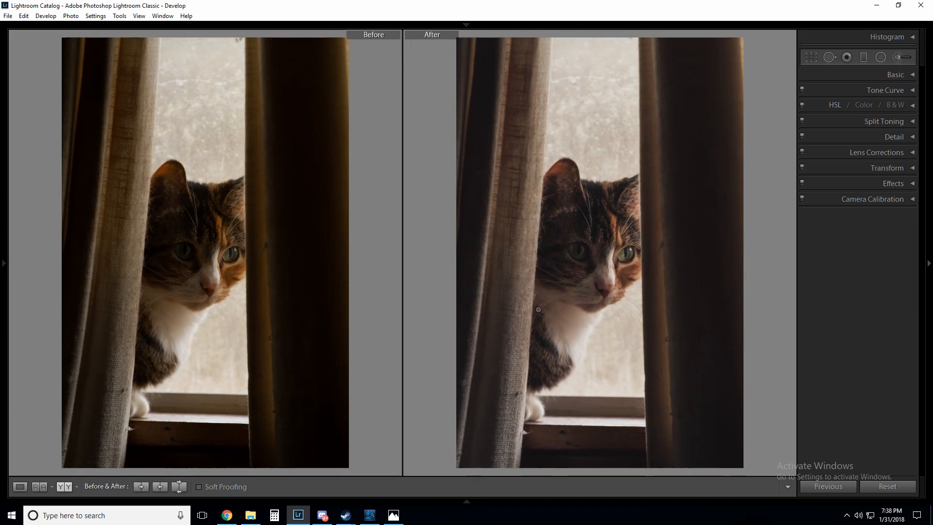